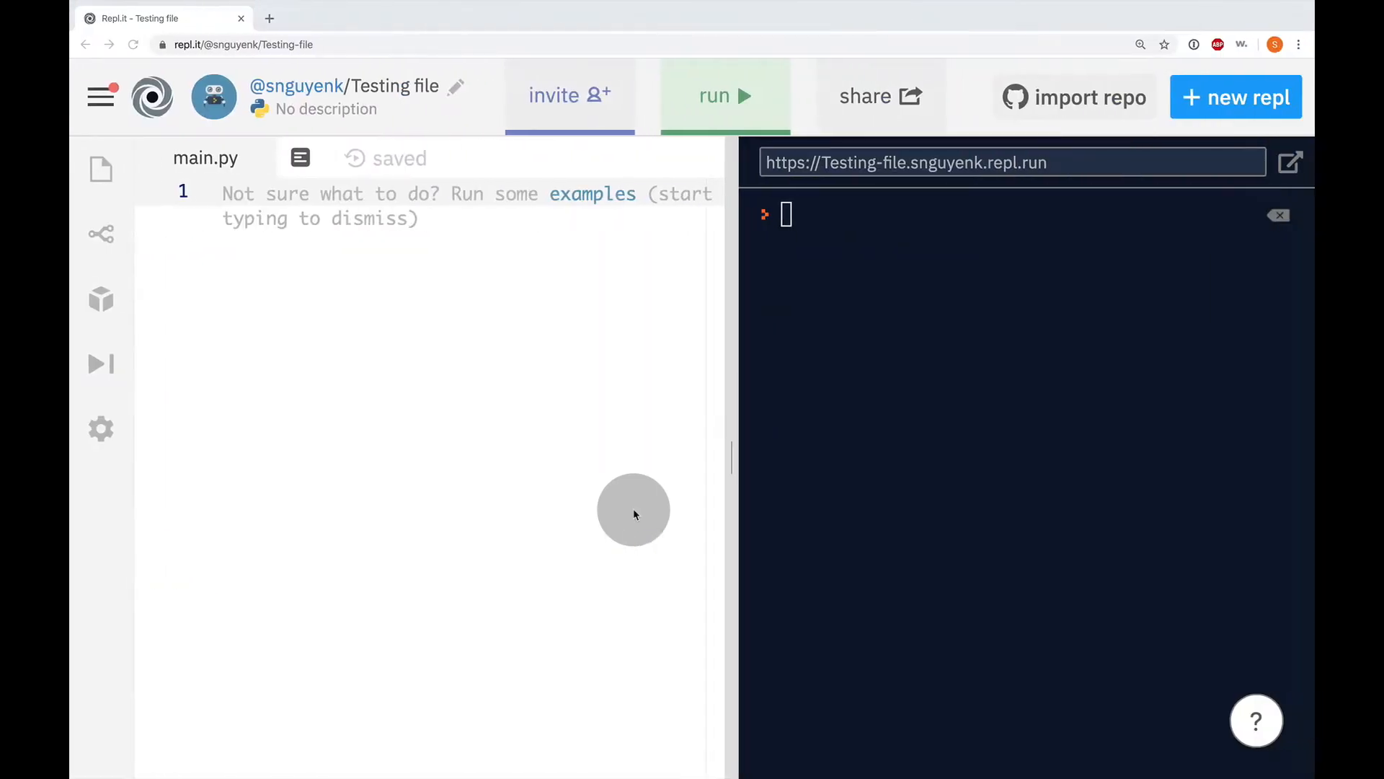
Write color = "blue" as line 1 of main.py and move past the line end.
{"action": "left_click", "coordinate": [223, 193]}
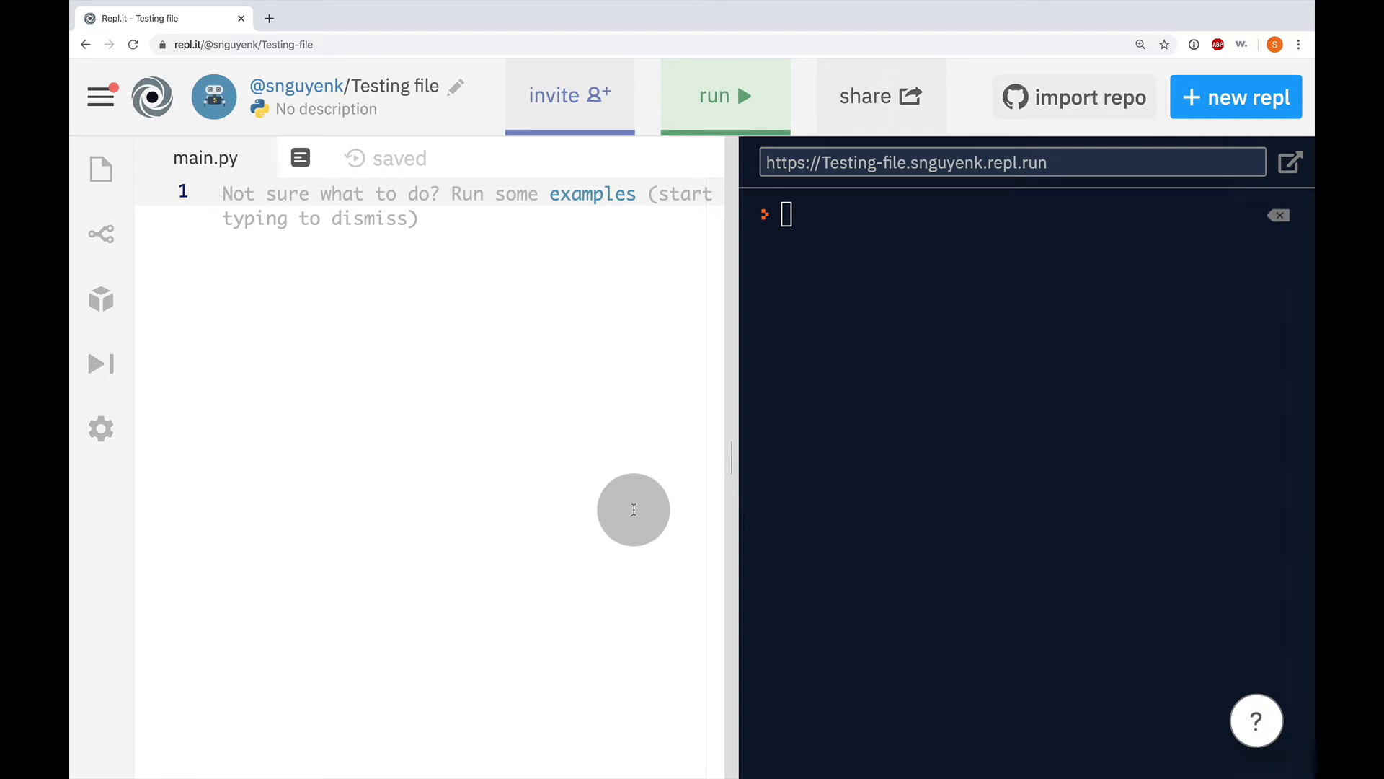
{"action": "type", "text": "color ="}
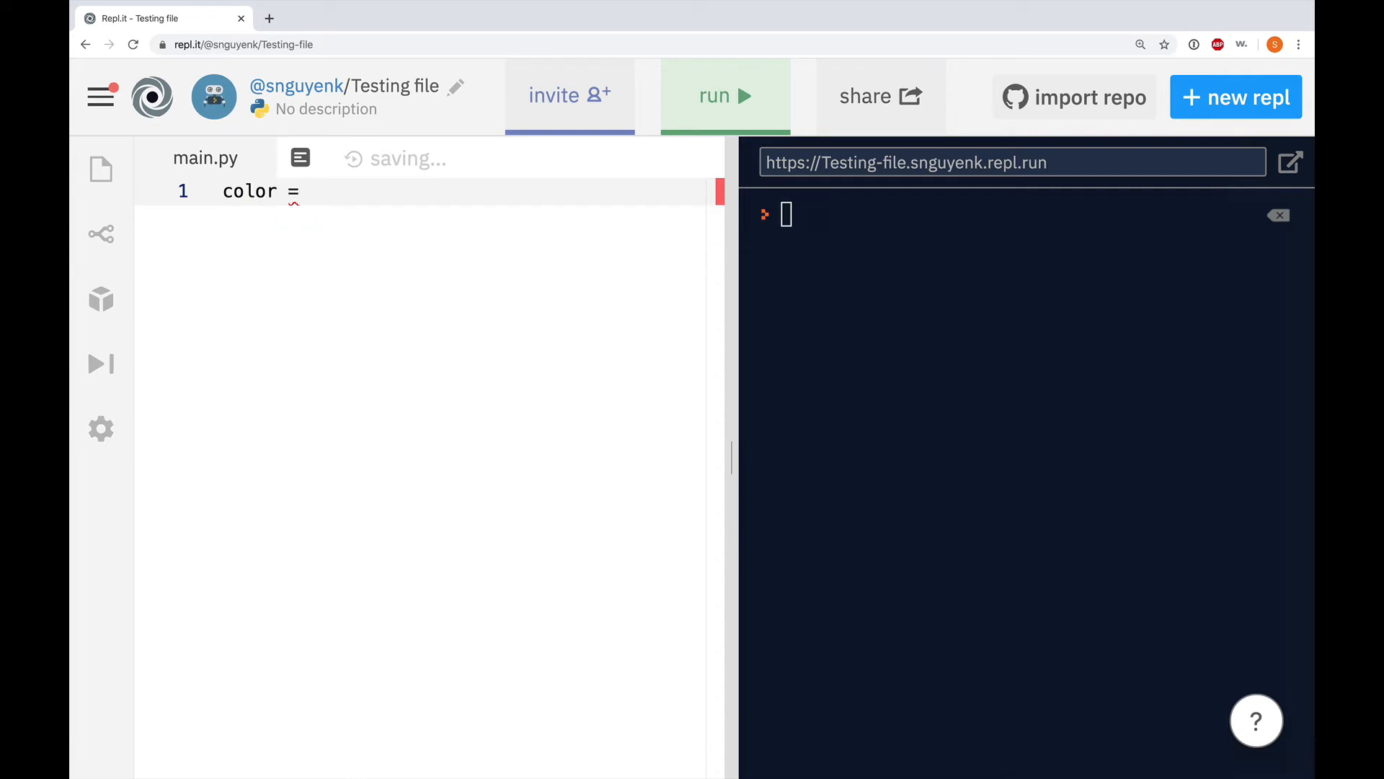
{"action": "type", "text": "\"blue\""}
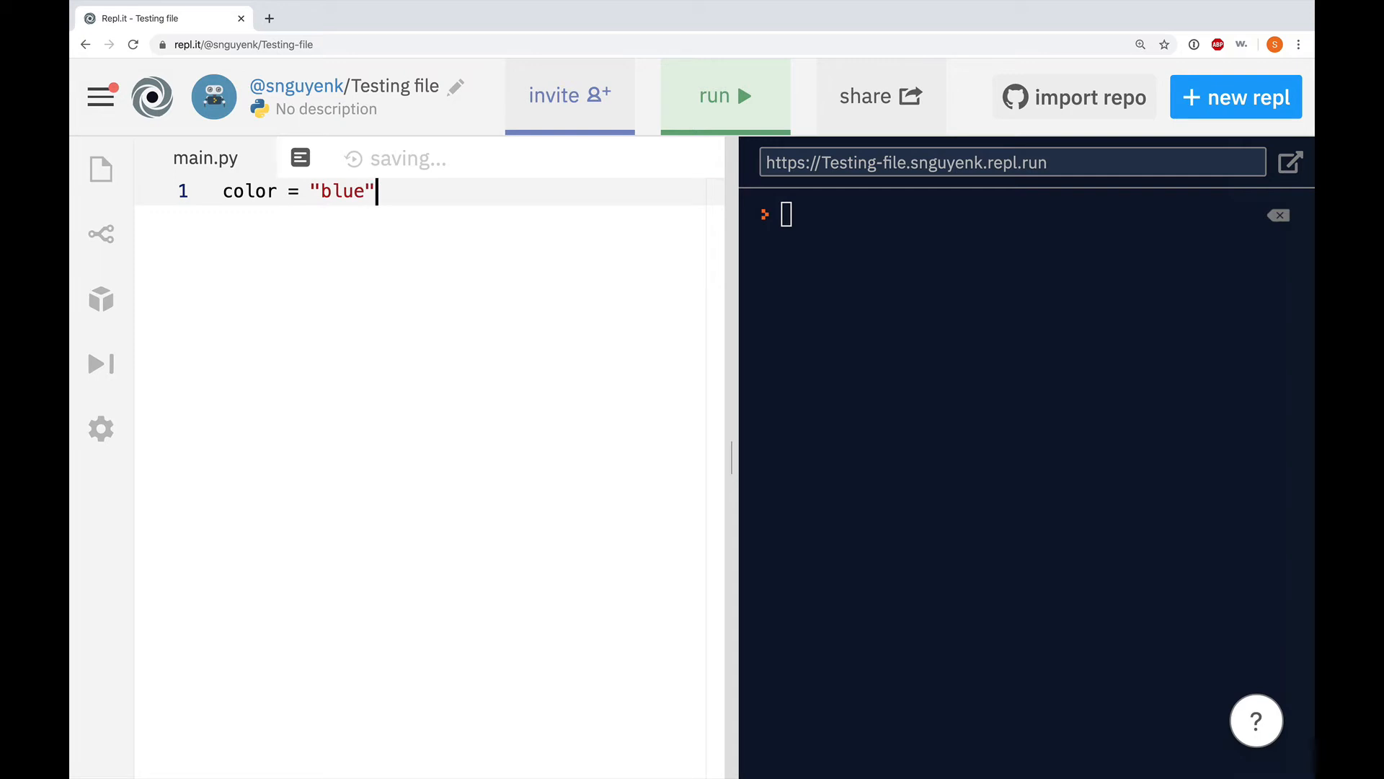
{"action": "left_click", "coordinate": [724, 95]}
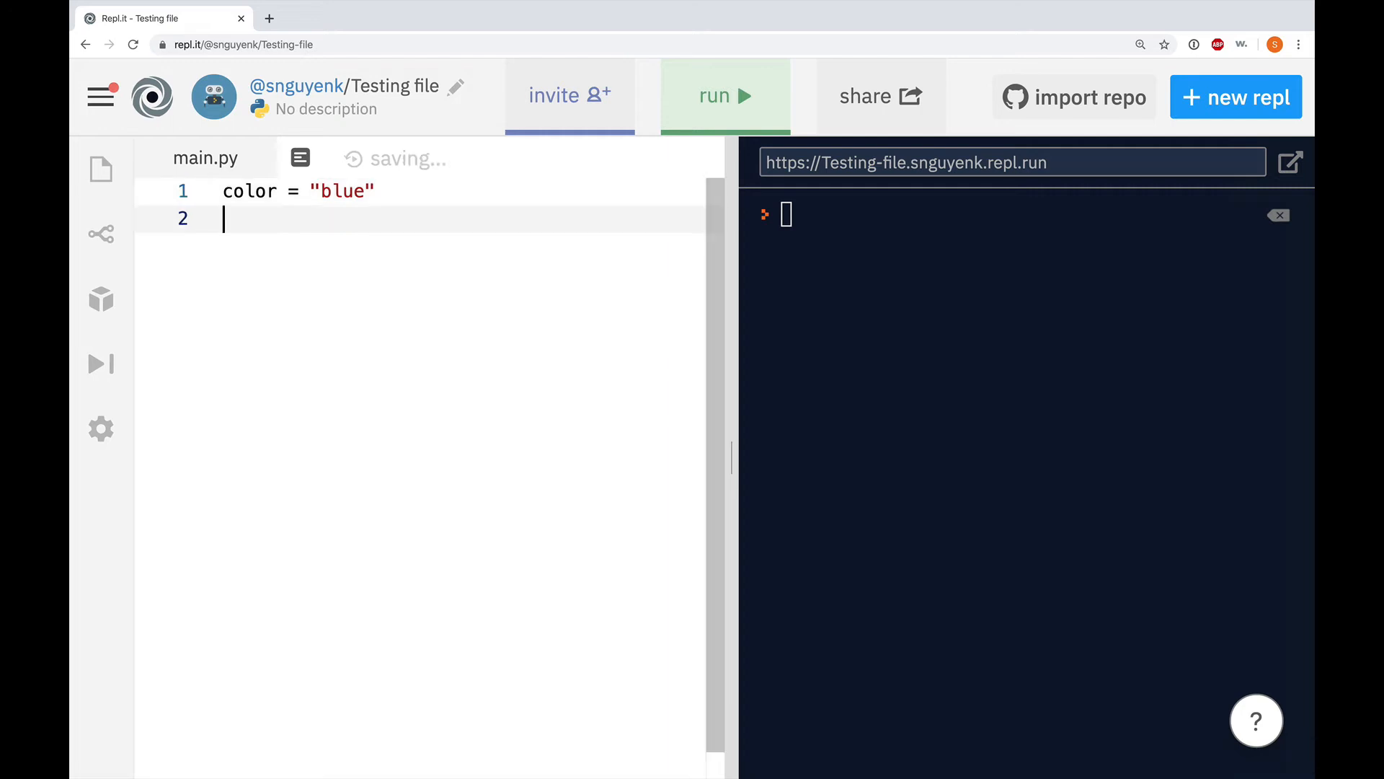
Write print(color) on line 2, checking the print documentation along the way.
{"action": "type", "text": "print("}
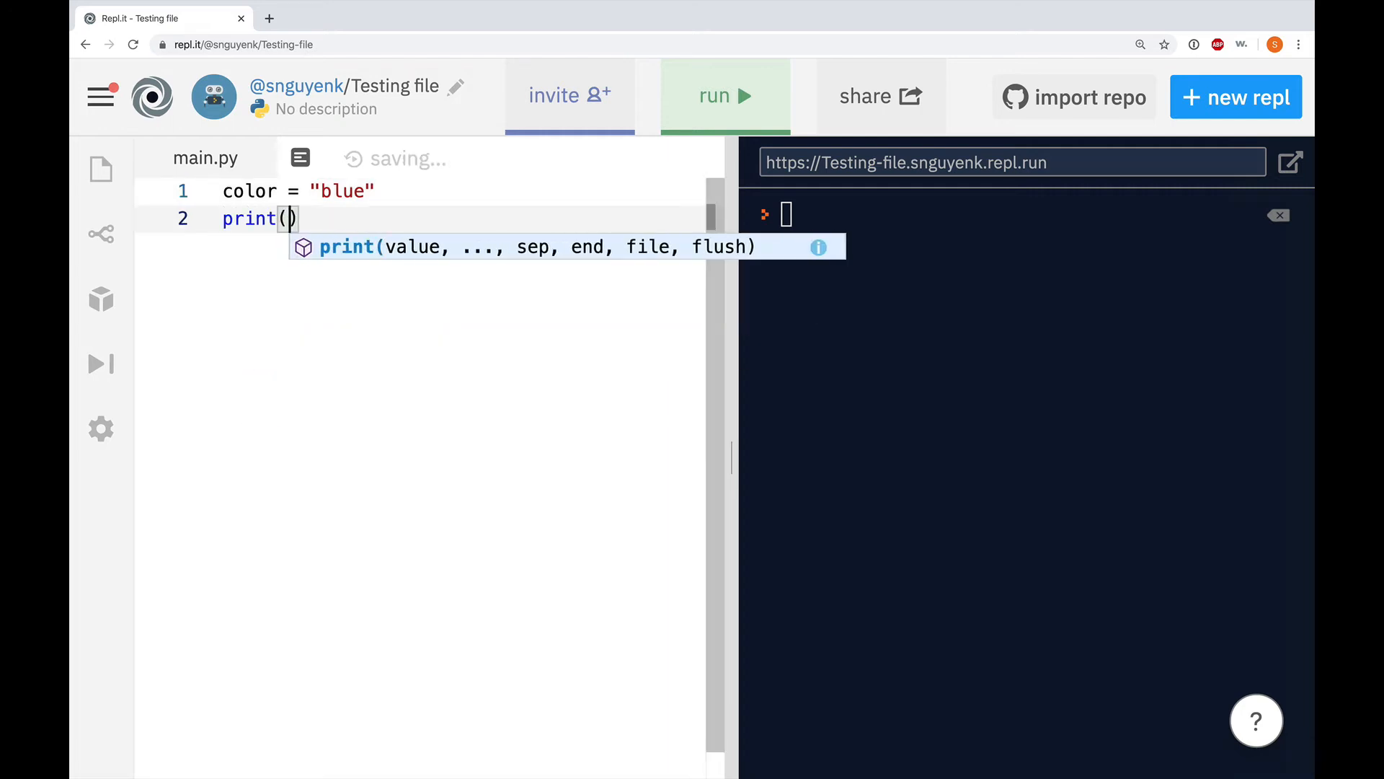
{"action": "left_click", "coordinate": [818, 248]}
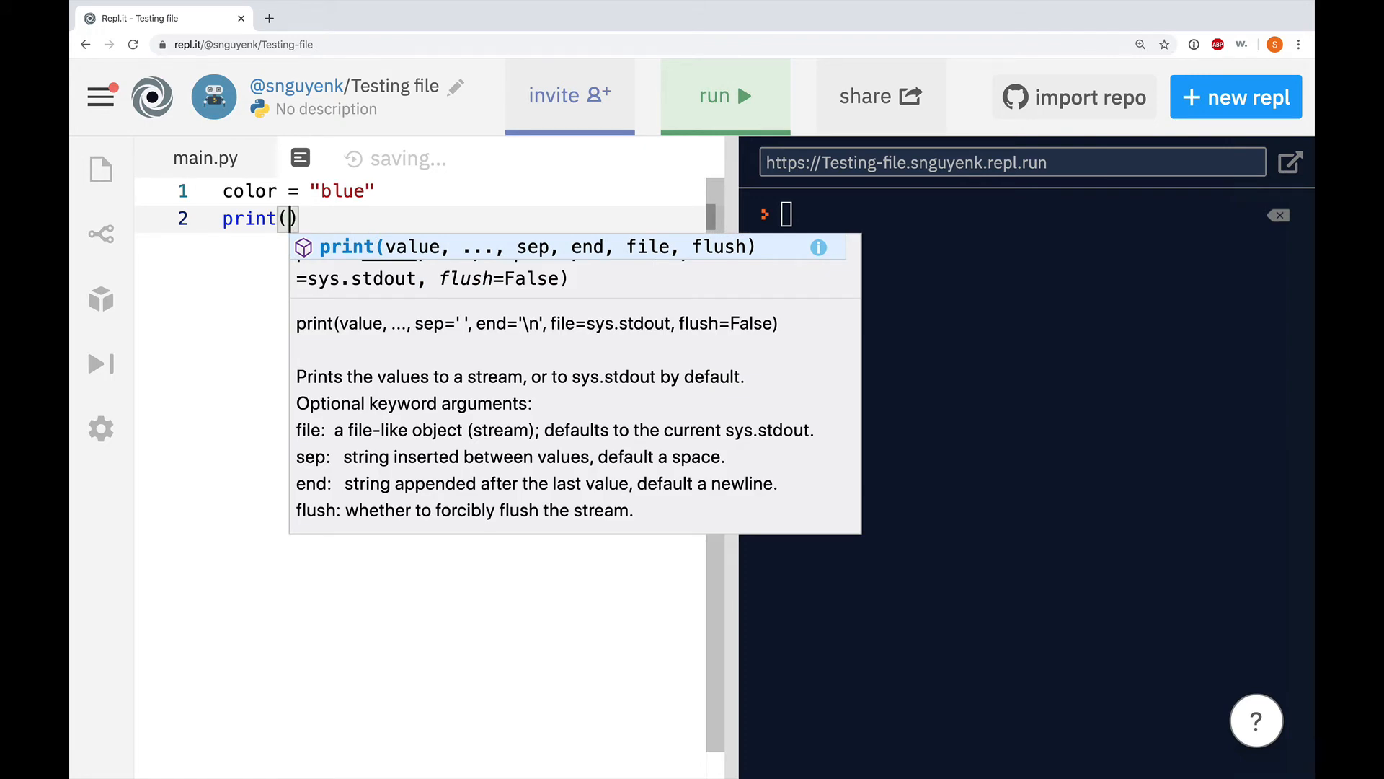
{"action": "type", "text": "color"}
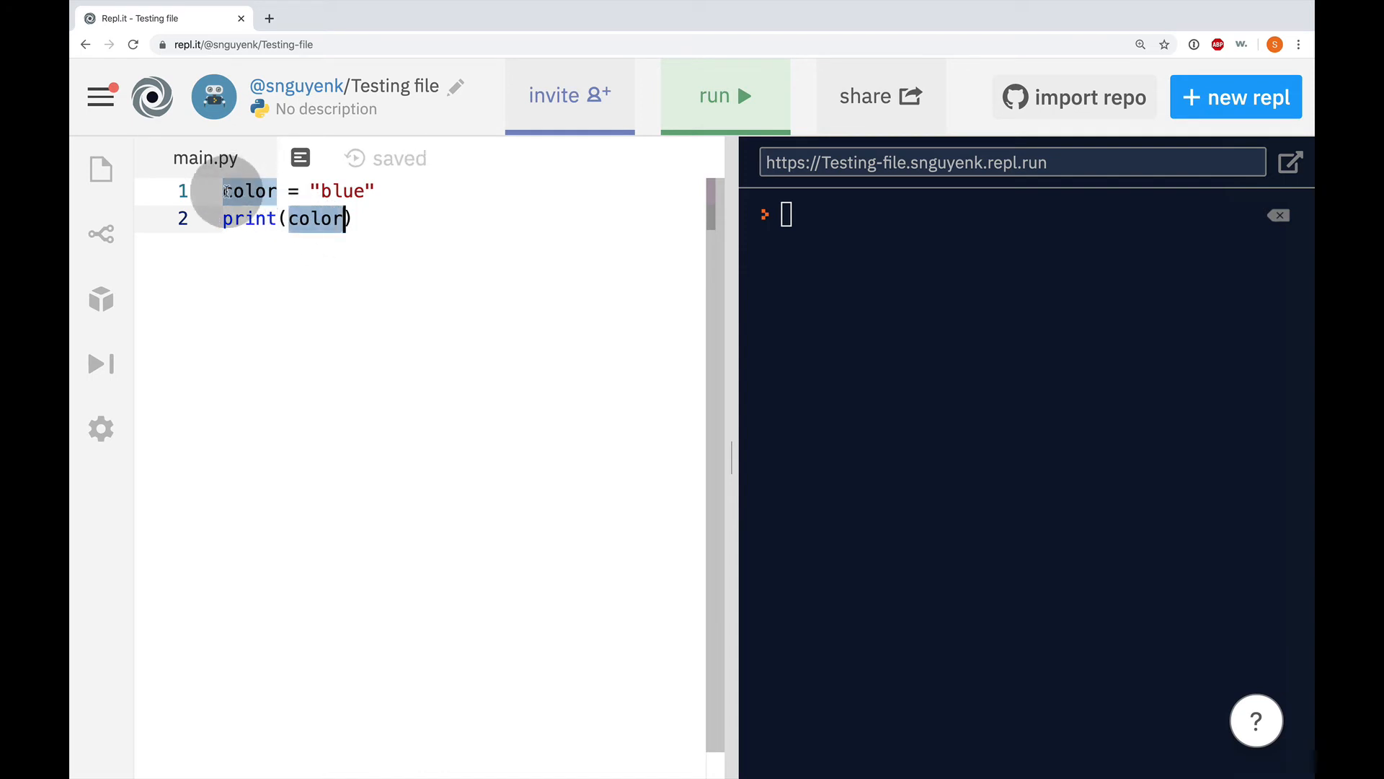
{"action": "mouse_move", "coordinate": [329, 191]}
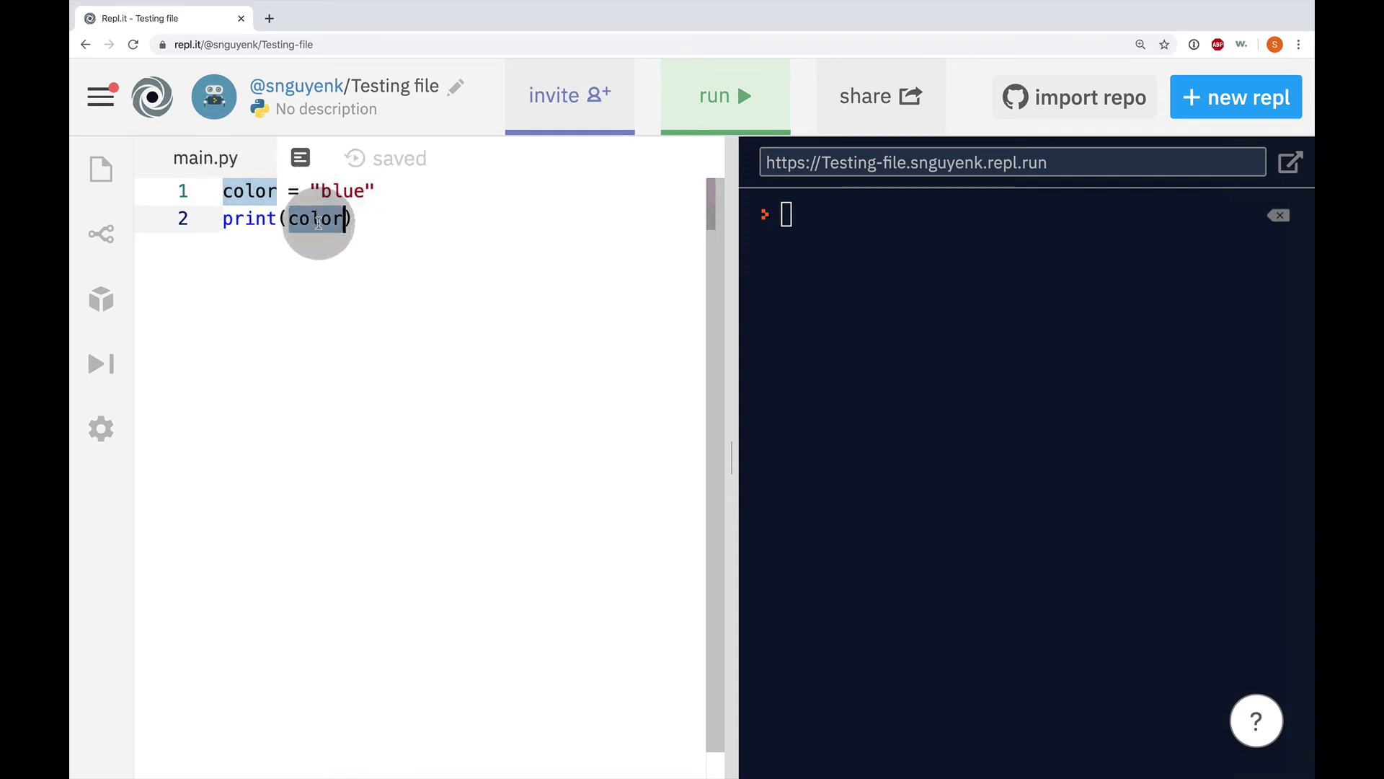
{"action": "mouse_move", "coordinate": [339, 190]}
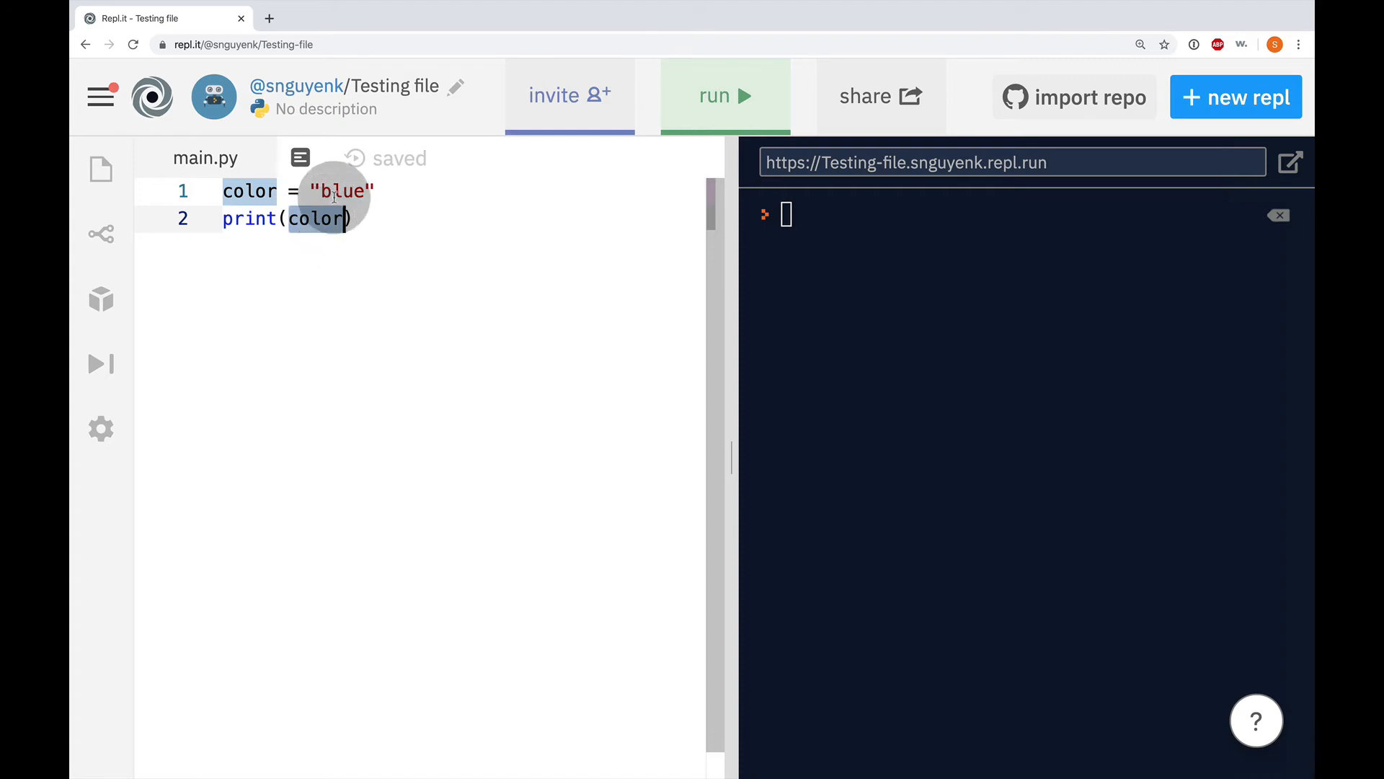
Run main.py so the console prints blue.
{"action": "left_click", "coordinate": [724, 96]}
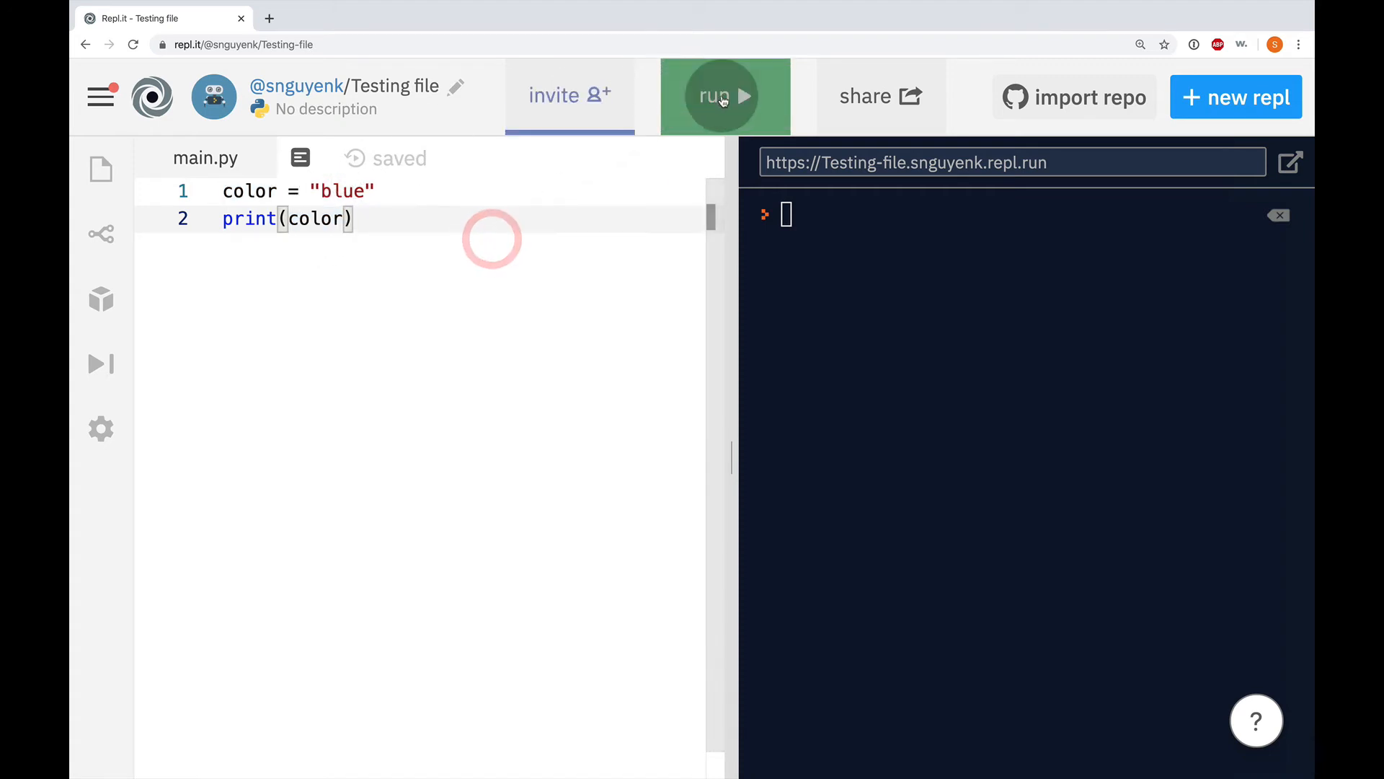
{"action": "left_click", "coordinate": [724, 96]}
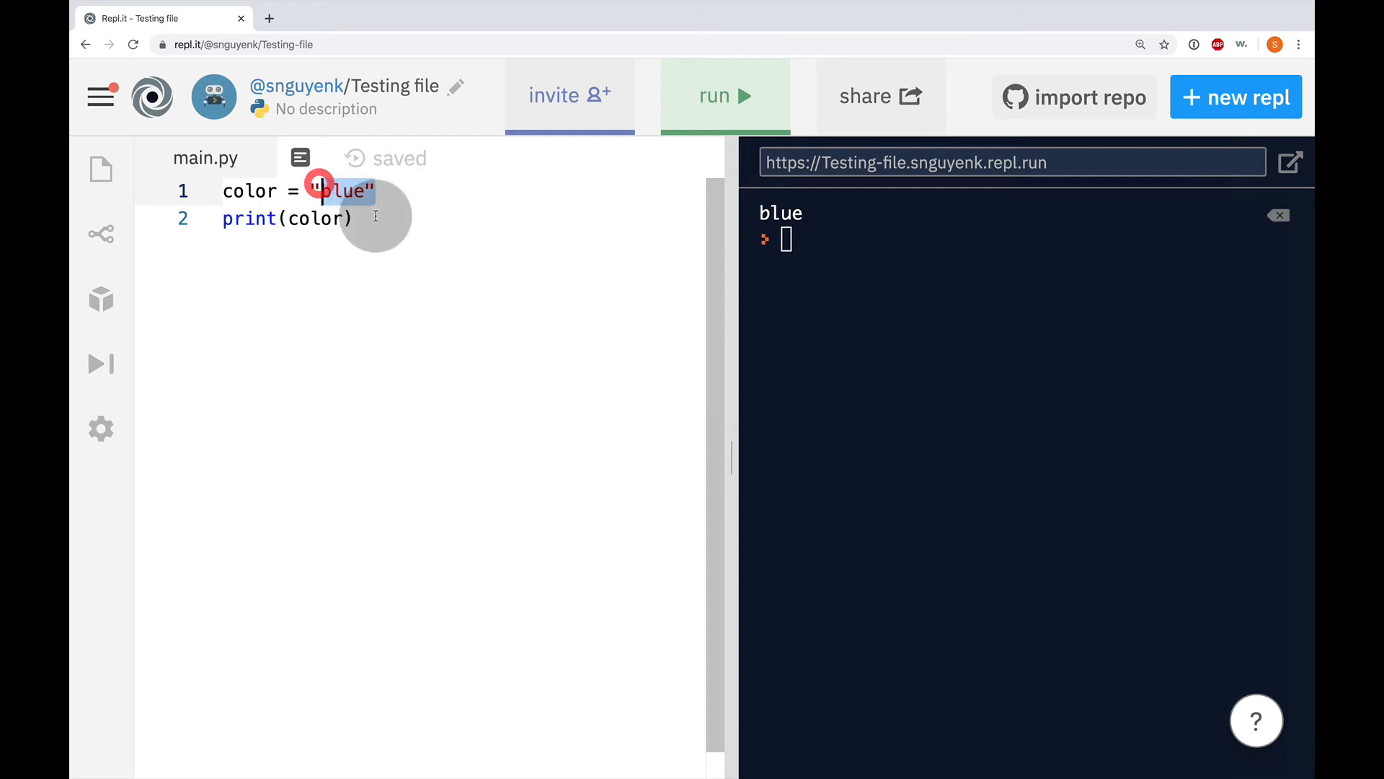
Change the color value to "red" and rerun so the console prints red.
{"action": "type", "text": "red"}
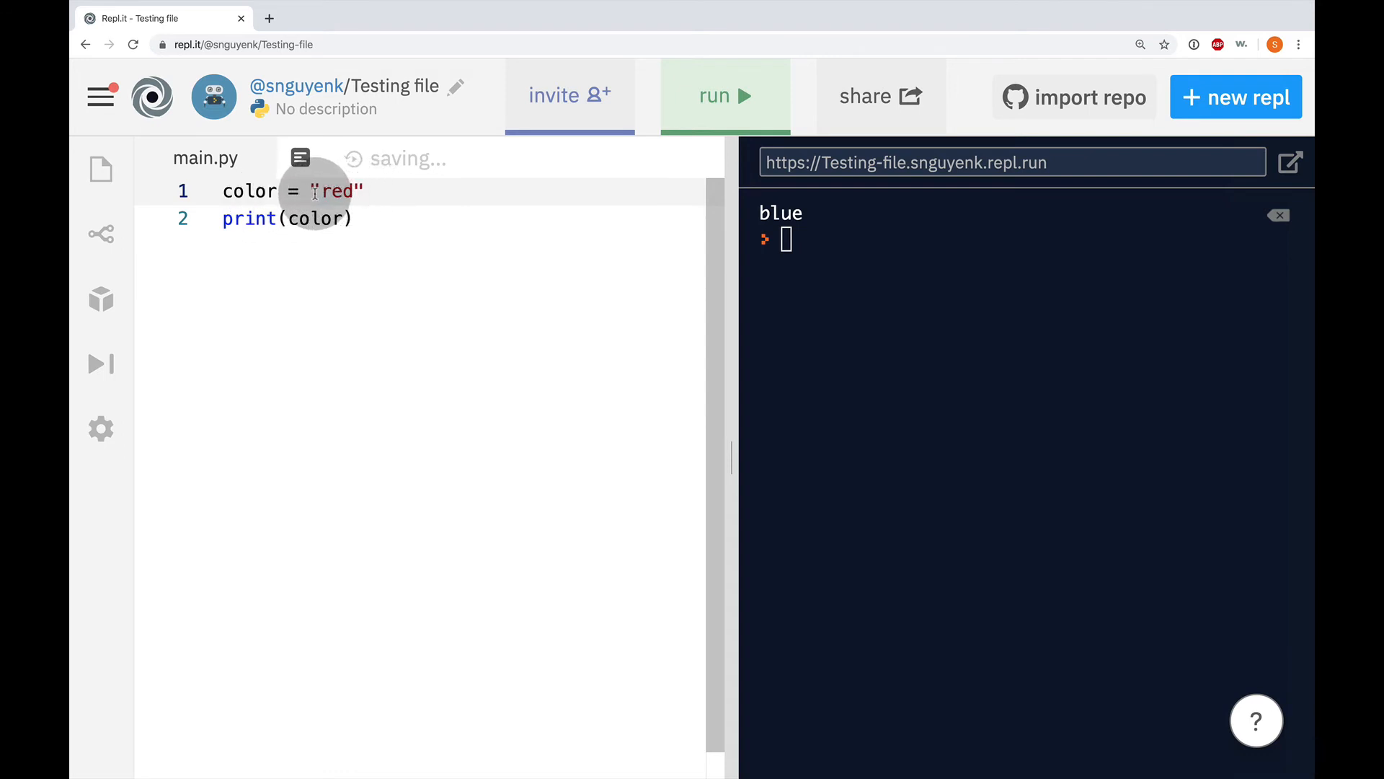
{"action": "left_click", "coordinate": [724, 95]}
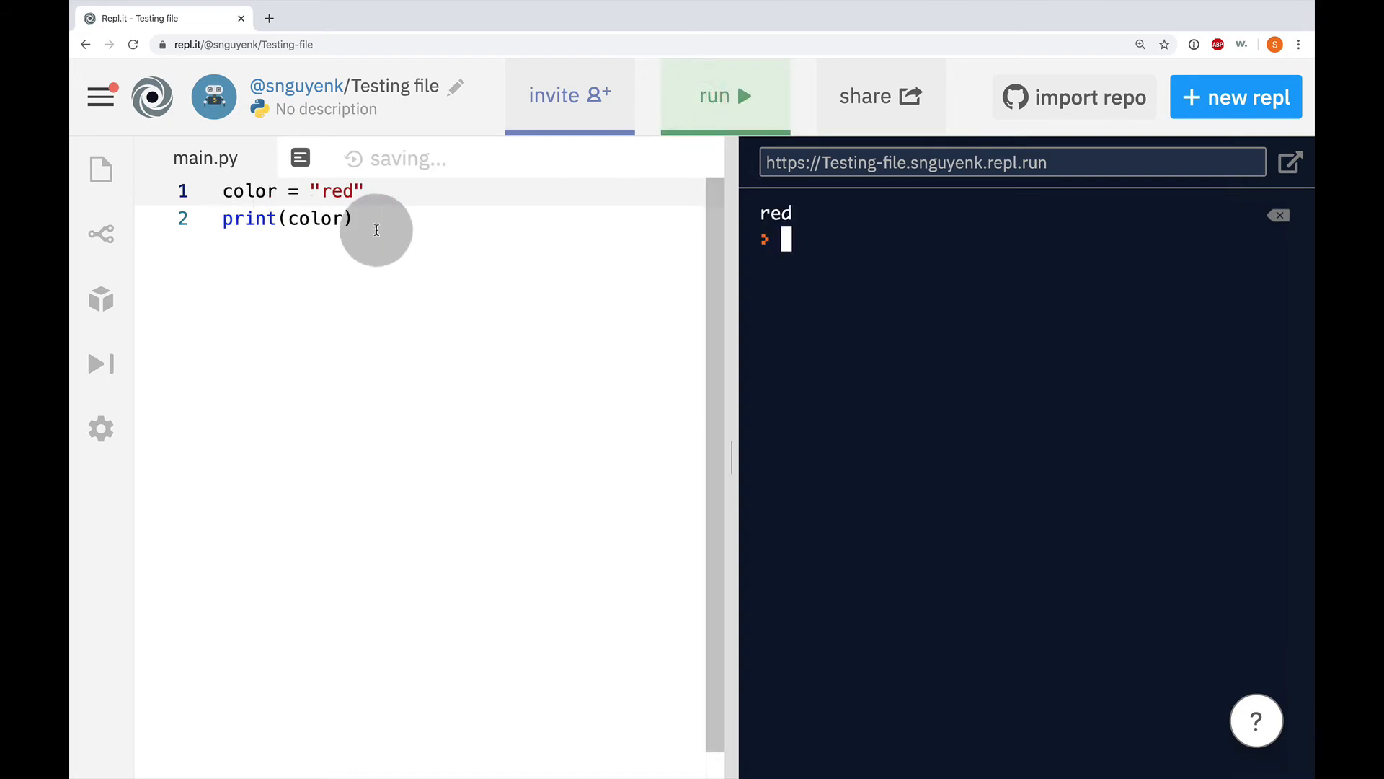
{"action": "mouse_move", "coordinate": [316, 389]}
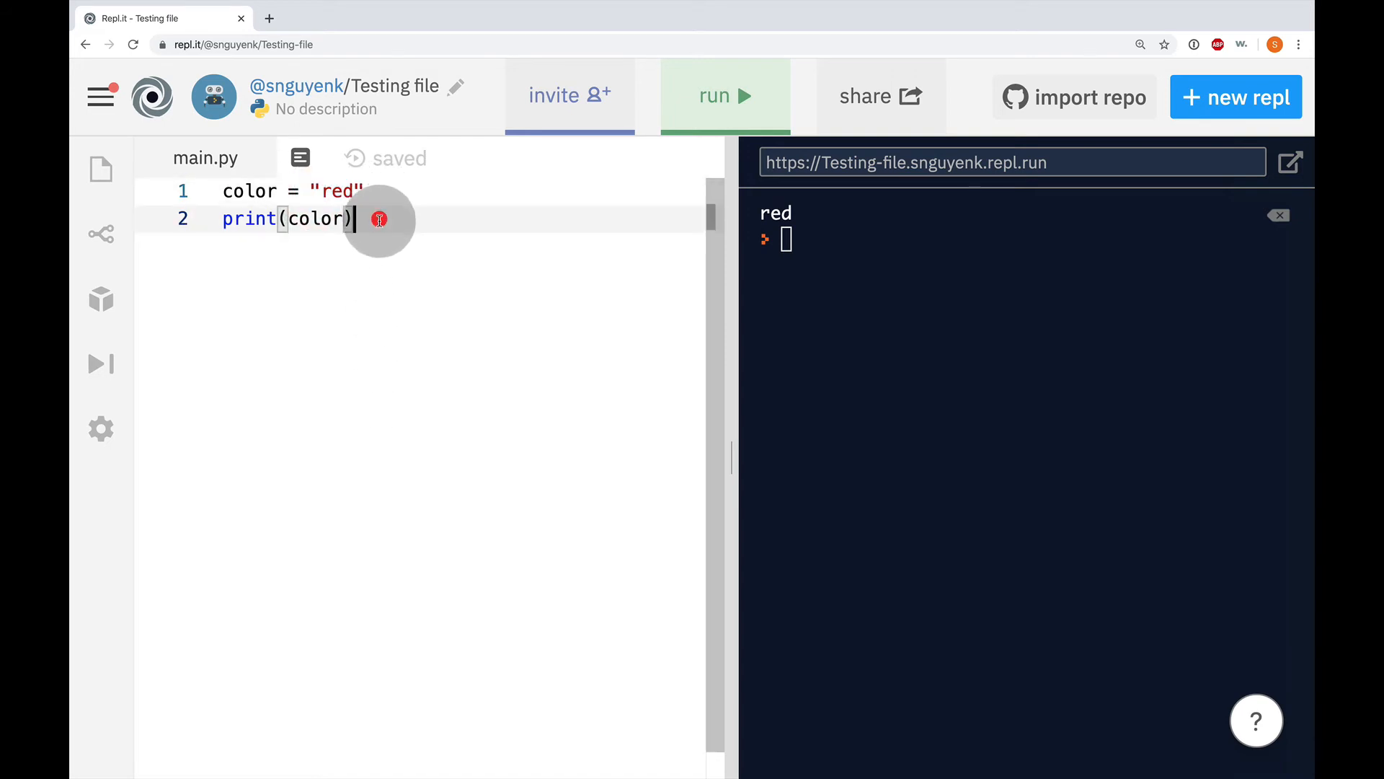
{"action": "mouse_move", "coordinate": [394, 277]}
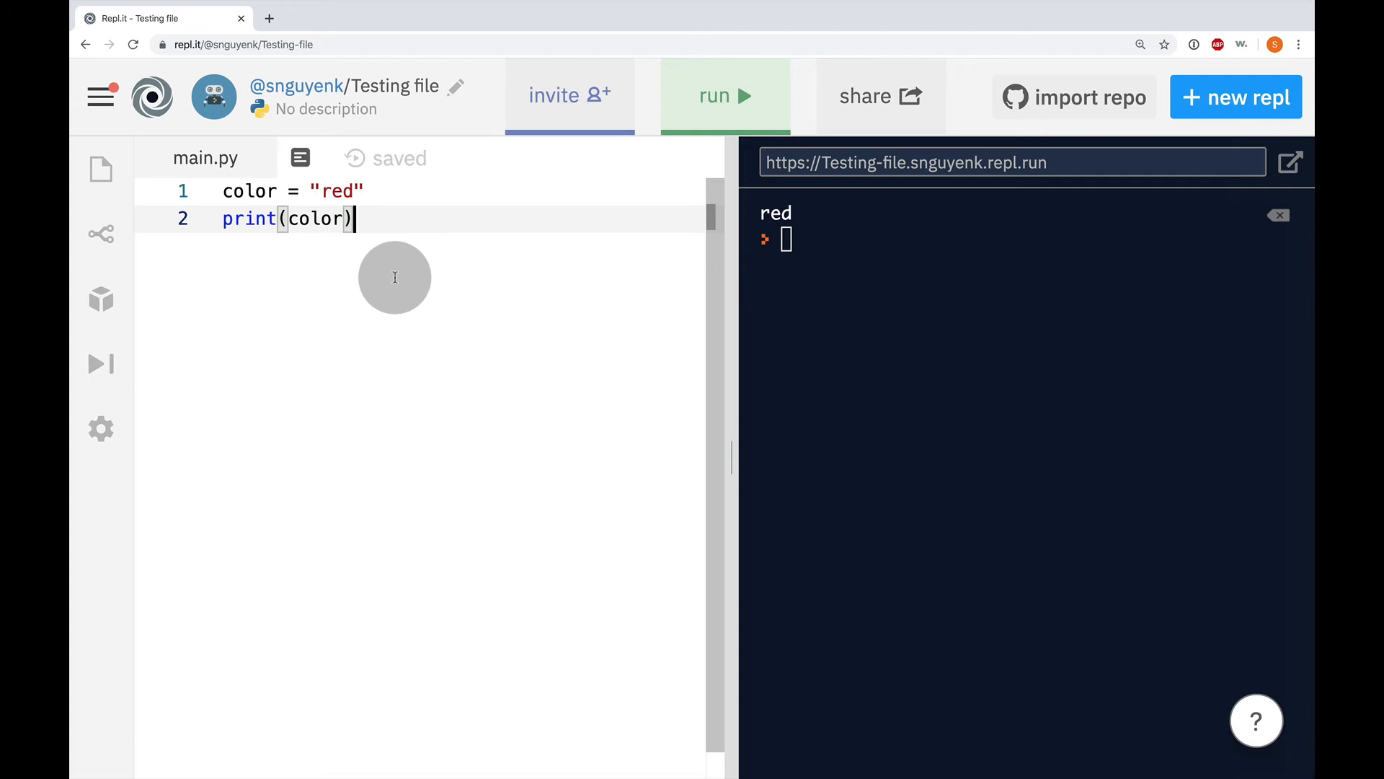
{"action": "mouse_move", "coordinate": [396, 281]}
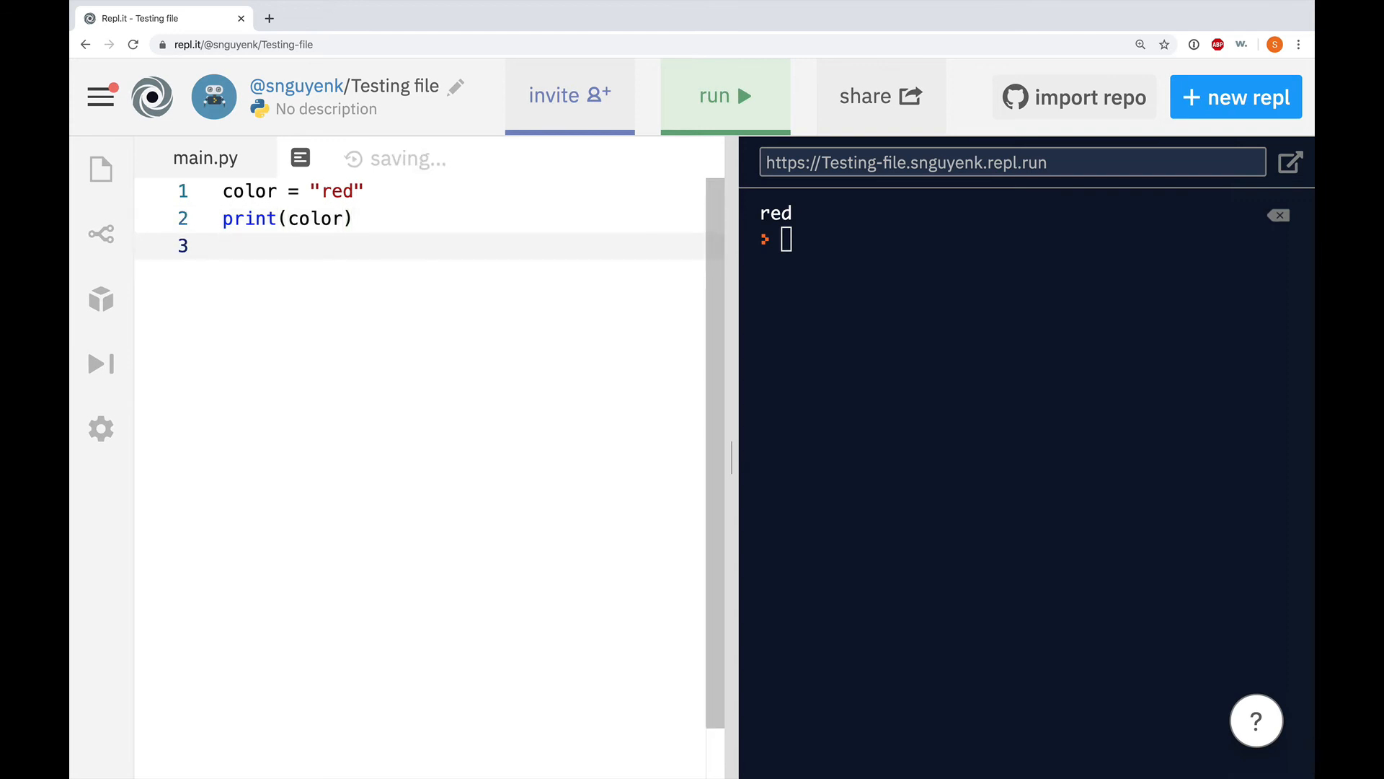
Write input("What is your name?") as line 3 of main.py.
{"action": "type", "text": "input()"}
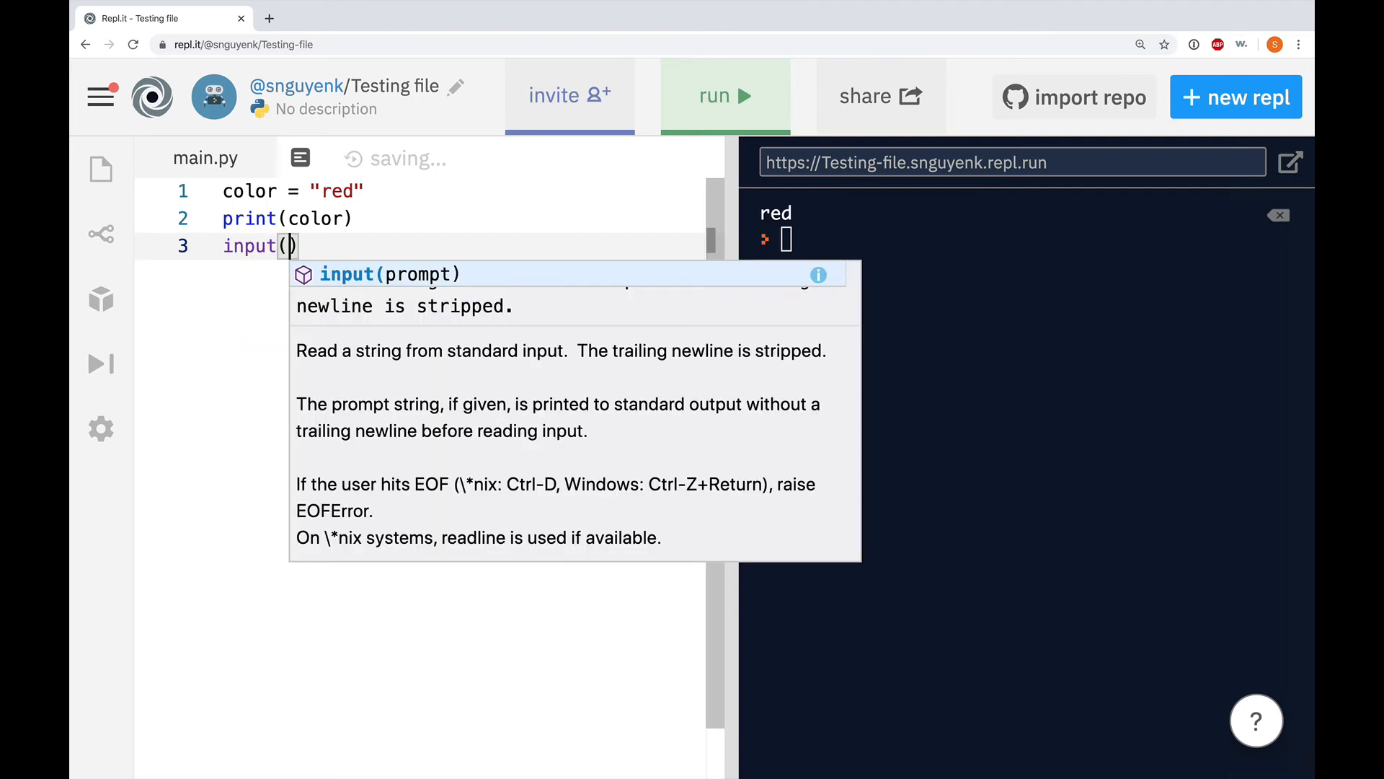
{"action": "type", "text": "\""}
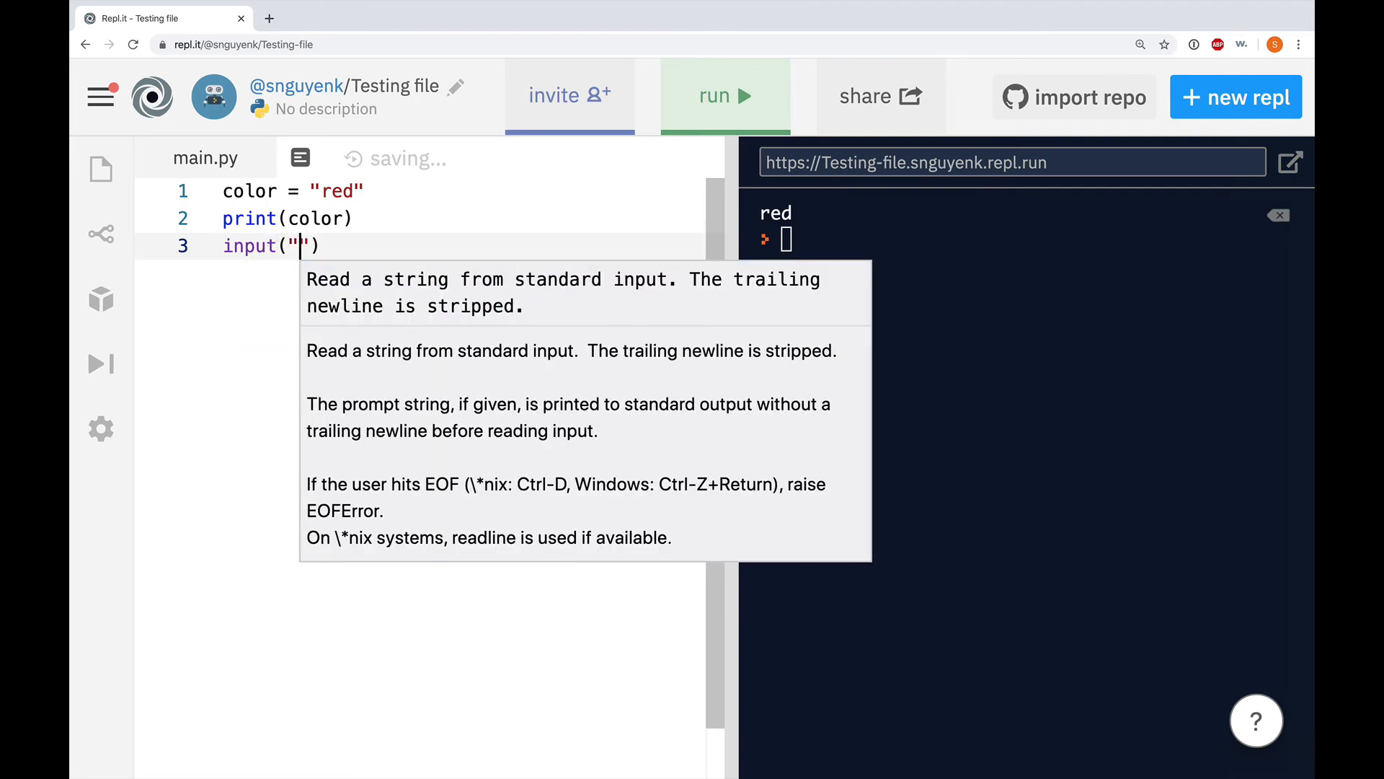
{"action": "type", "text": "What is your name?"}
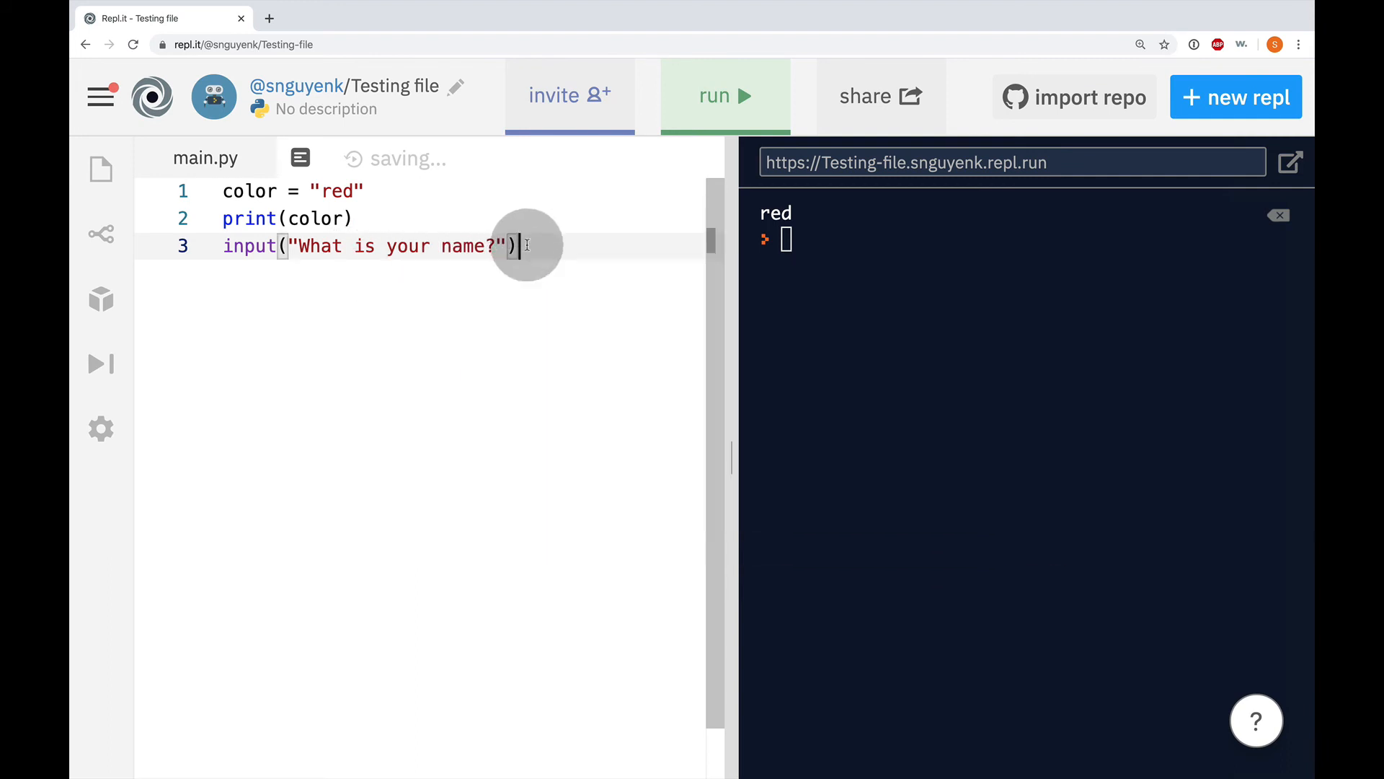
Run the script so the console shows red and asks What is your name?
{"action": "left_click", "coordinate": [724, 96]}
{"action": "type", "text": "Mr. Nguyen"}
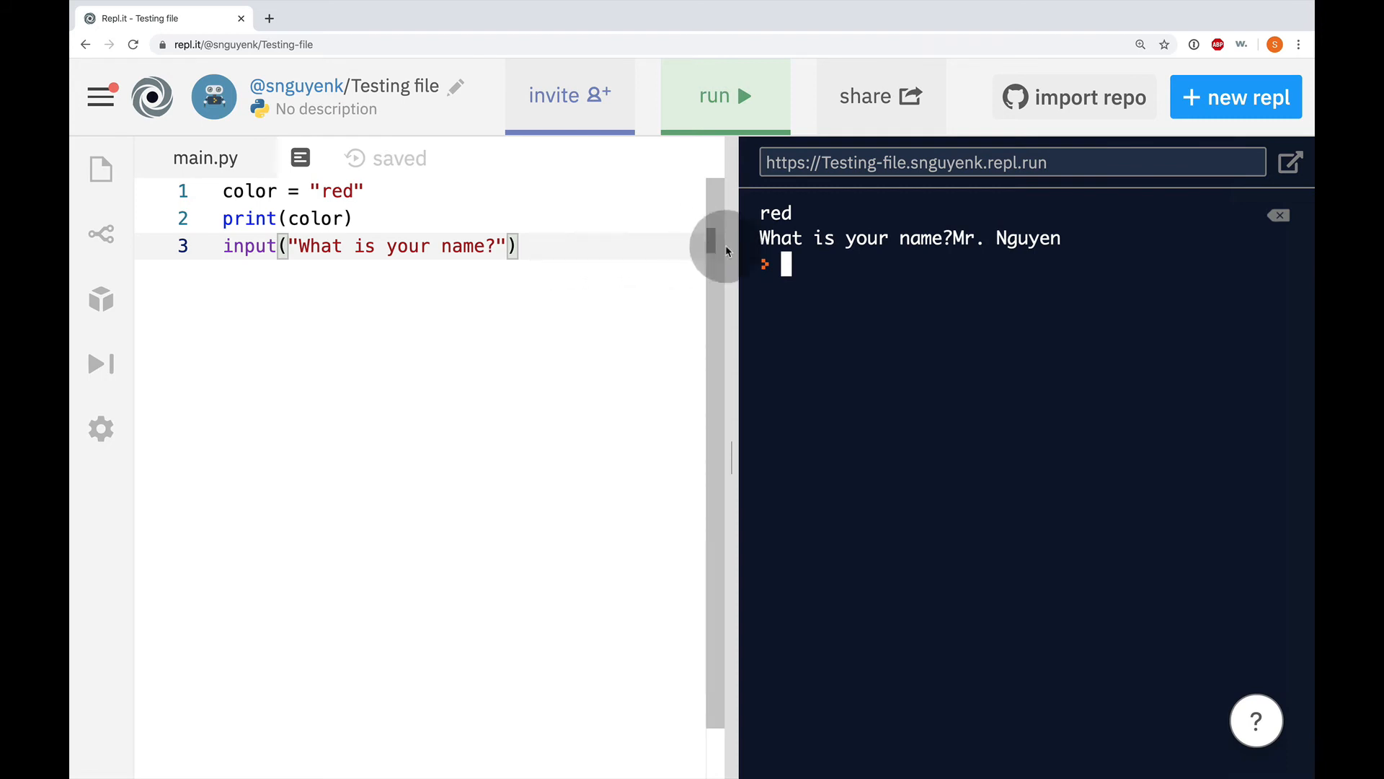
{"action": "mouse_move", "coordinate": [304, 246]}
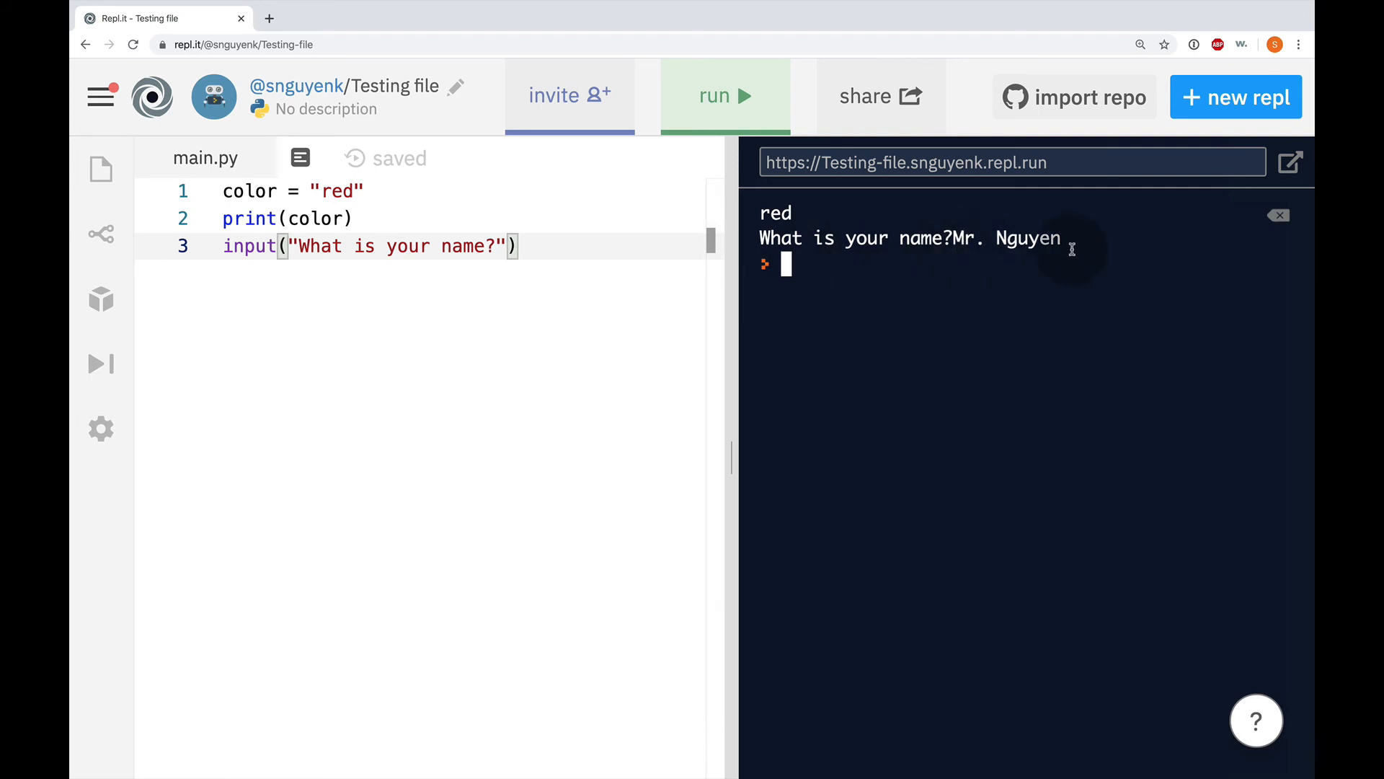
{"action": "mouse_move", "coordinate": [553, 248]}
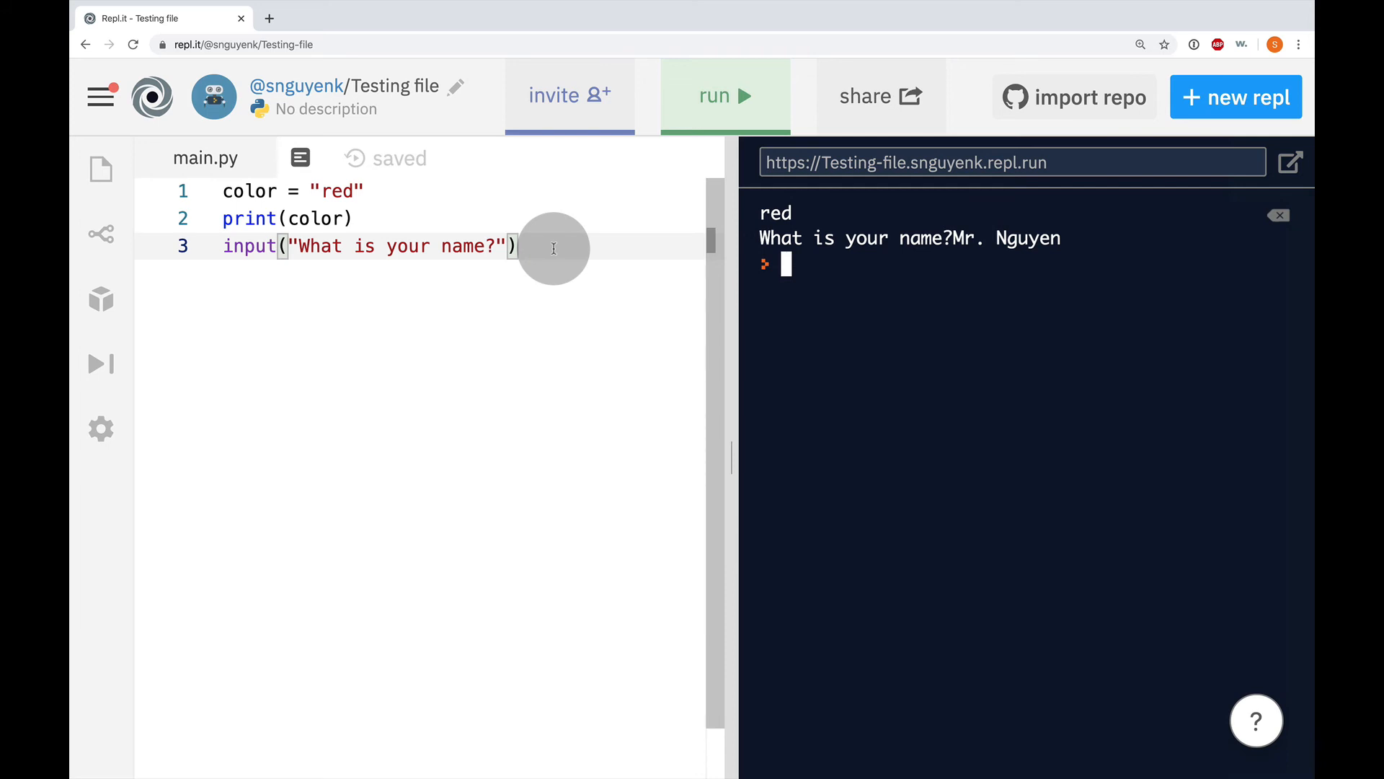
{"action": "mouse_move", "coordinate": [235, 246]}
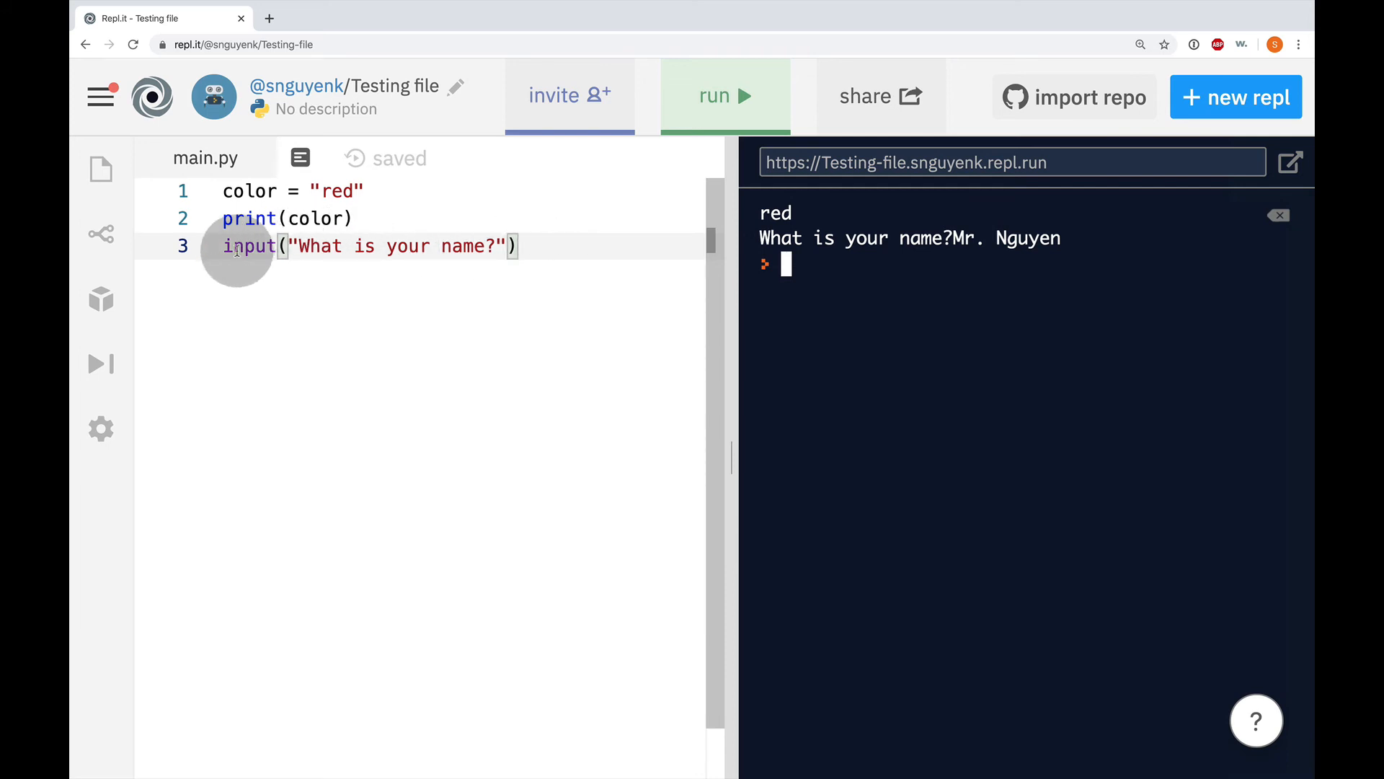
{"action": "mouse_move", "coordinate": [606, 268]}
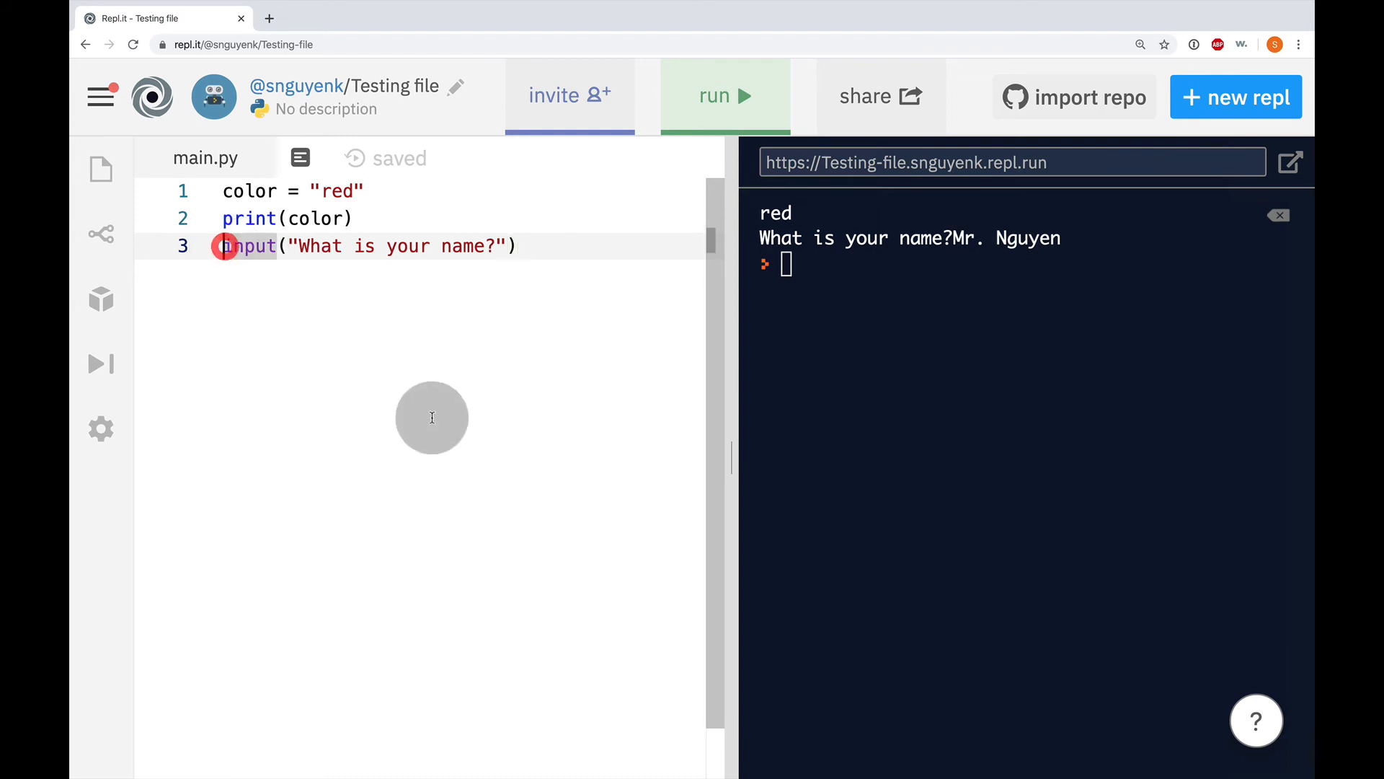
Prefix line 3 with name = so the input answer is stored in name.
{"action": "left_click", "coordinate": [225, 246]}
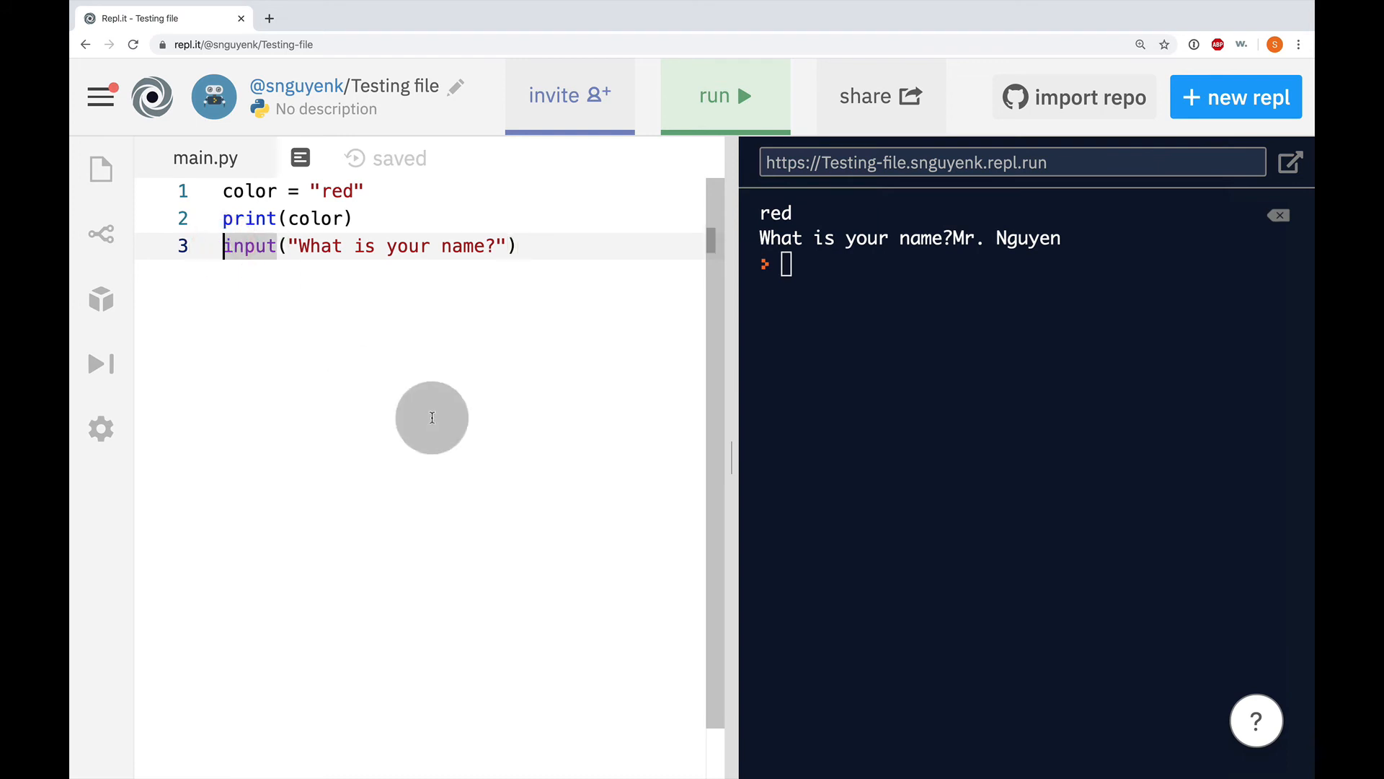
{"action": "type", "text": "name"}
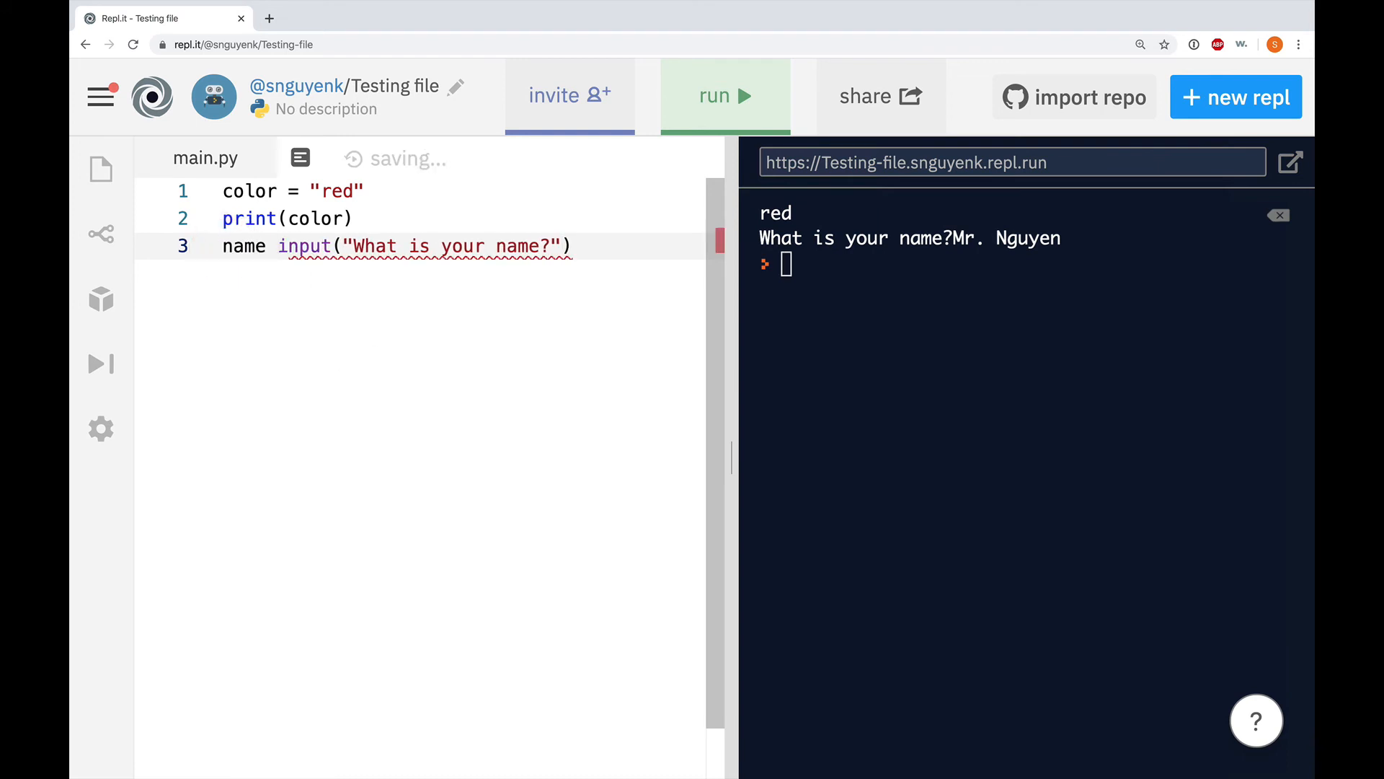
{"action": "type", "text": "="}
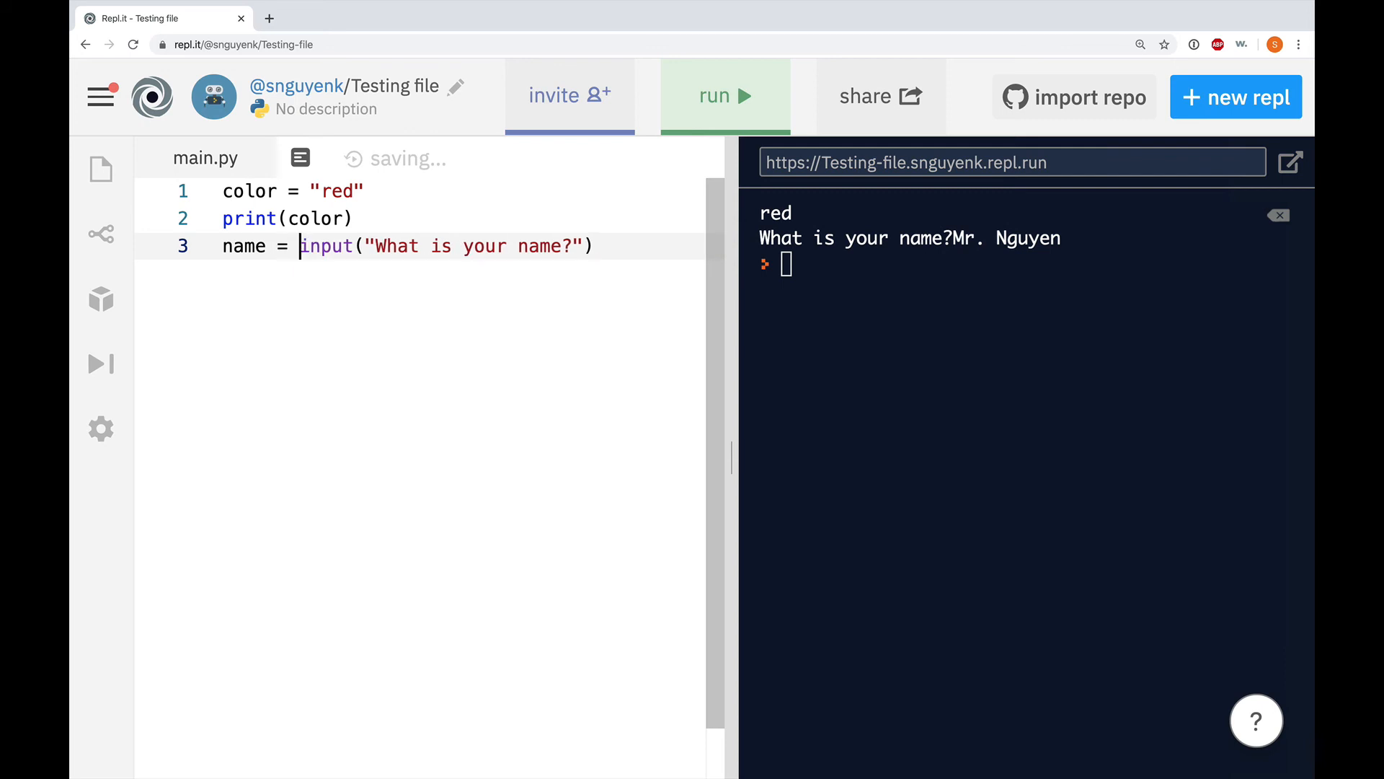
{"action": "mouse_move", "coordinate": [675, 250]}
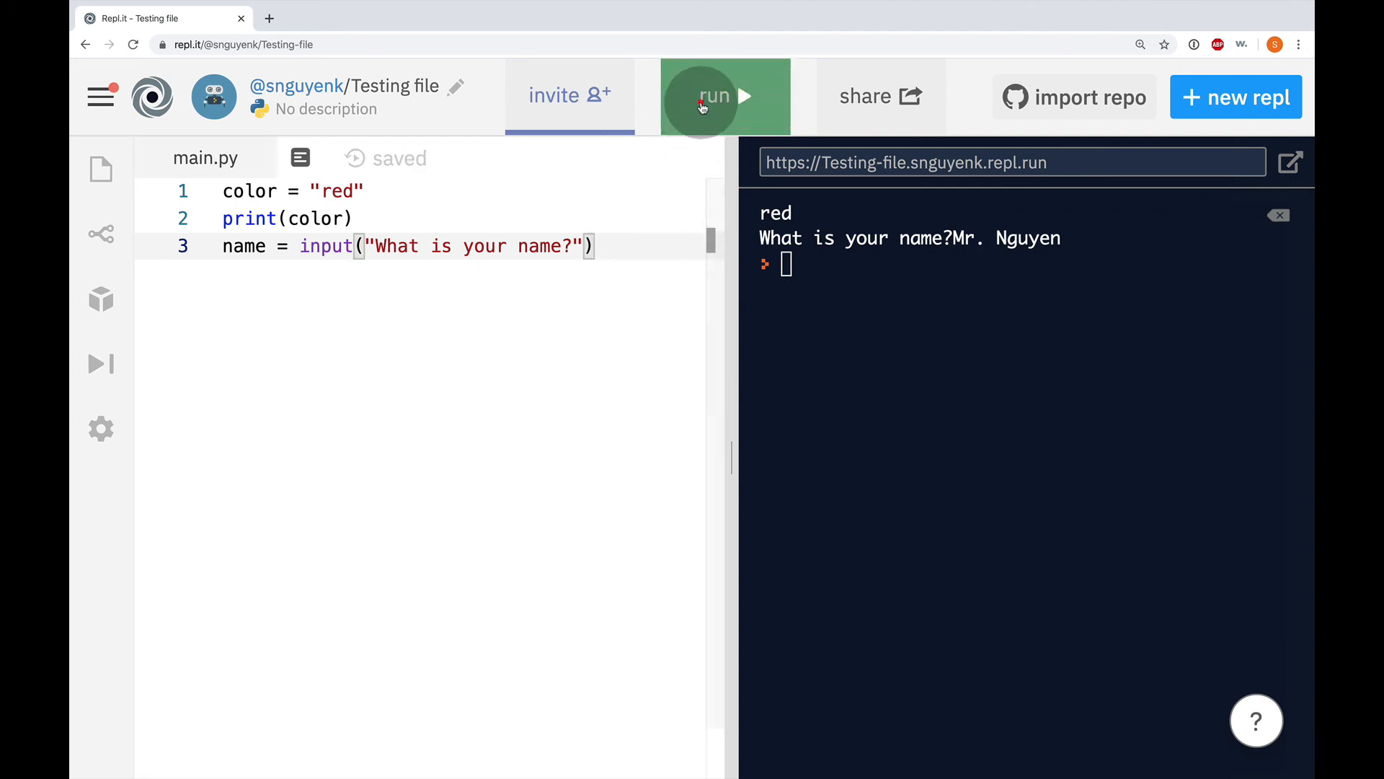
Run the script and answer the name prompt with Steve.
{"action": "left_click", "coordinate": [715, 96]}
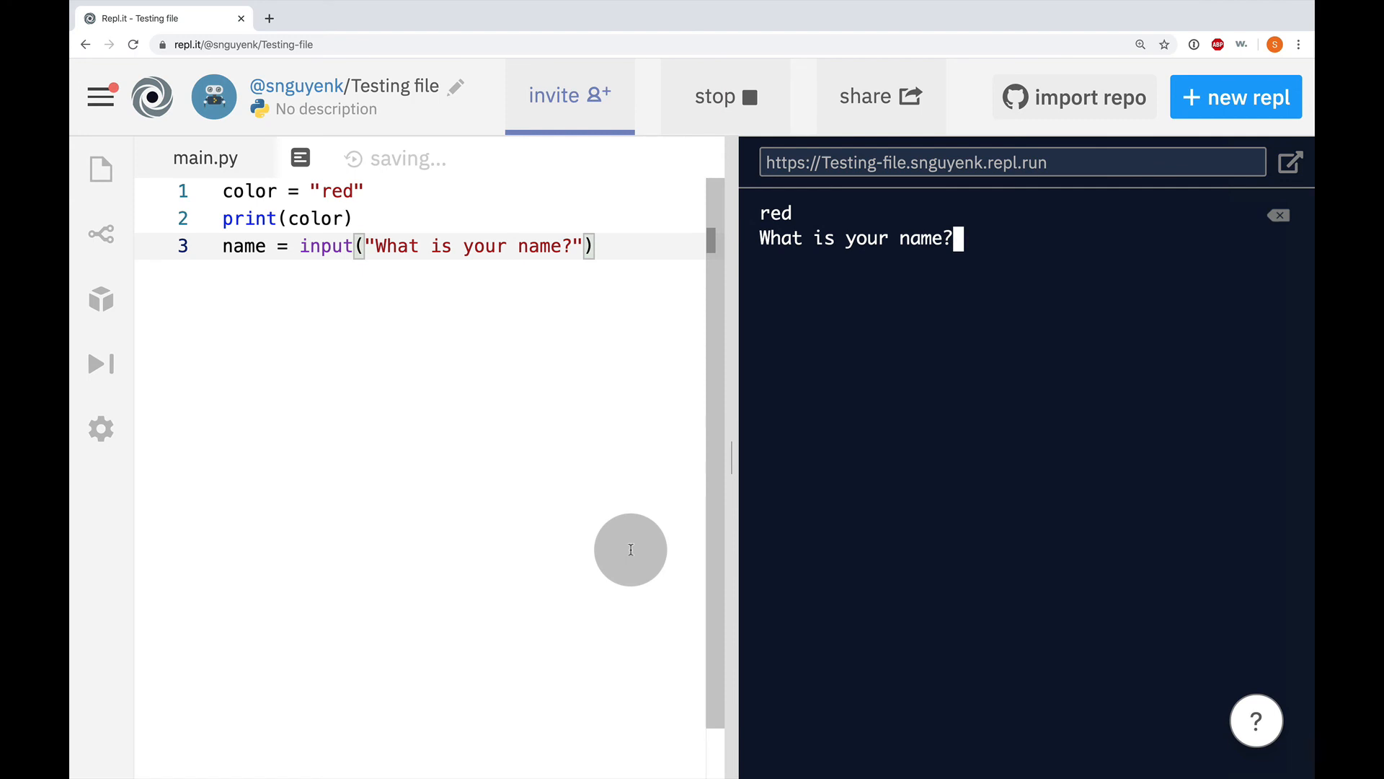
{"action": "type", "text": "Ste"}
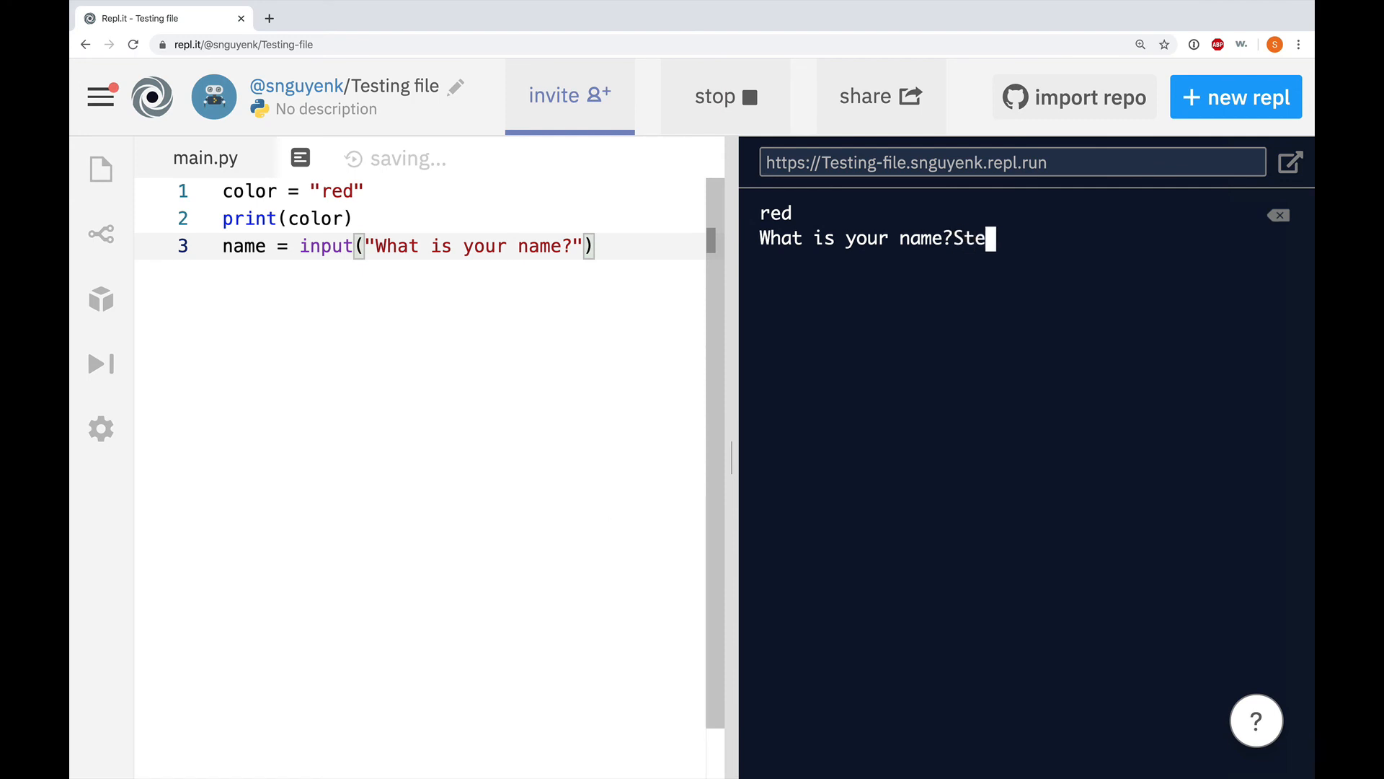
{"action": "key", "text": "Return"}
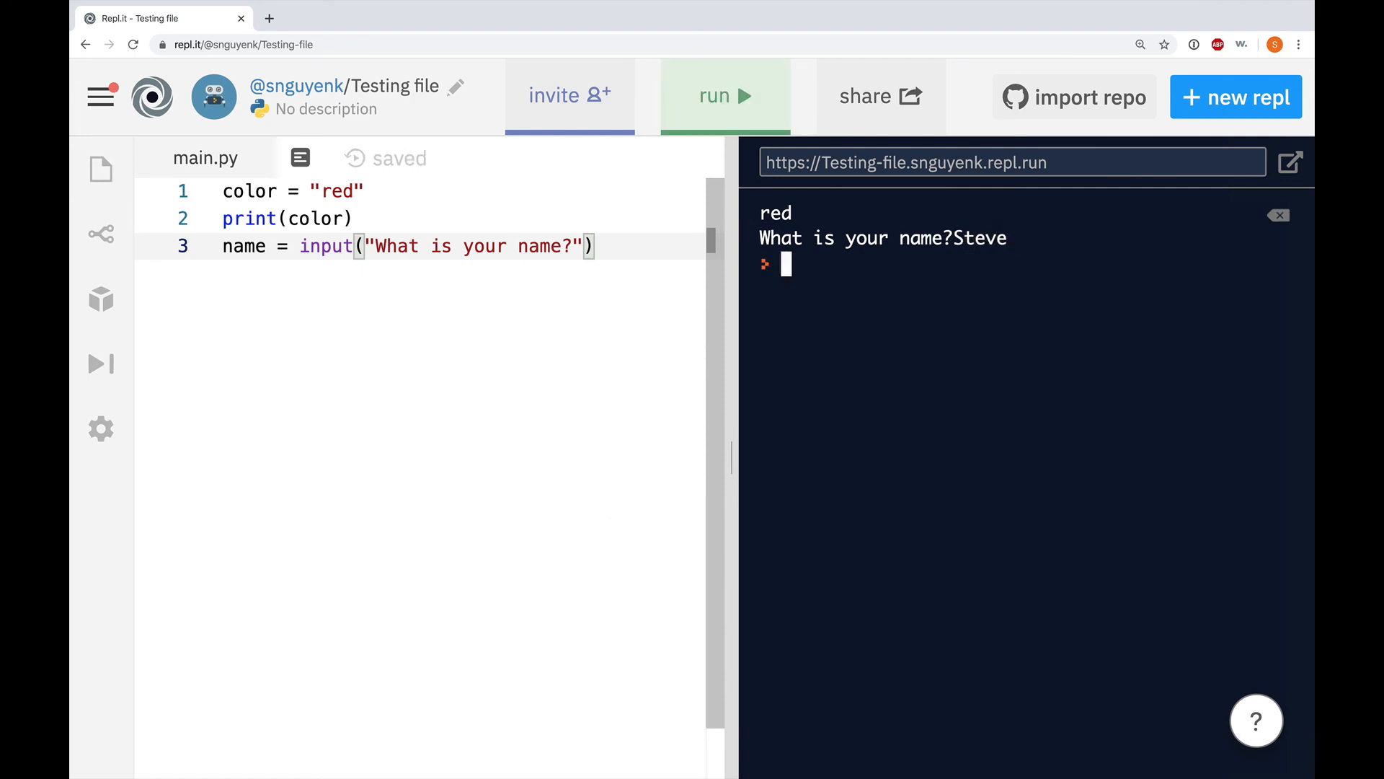
{"action": "left_click", "coordinate": [640, 528]}
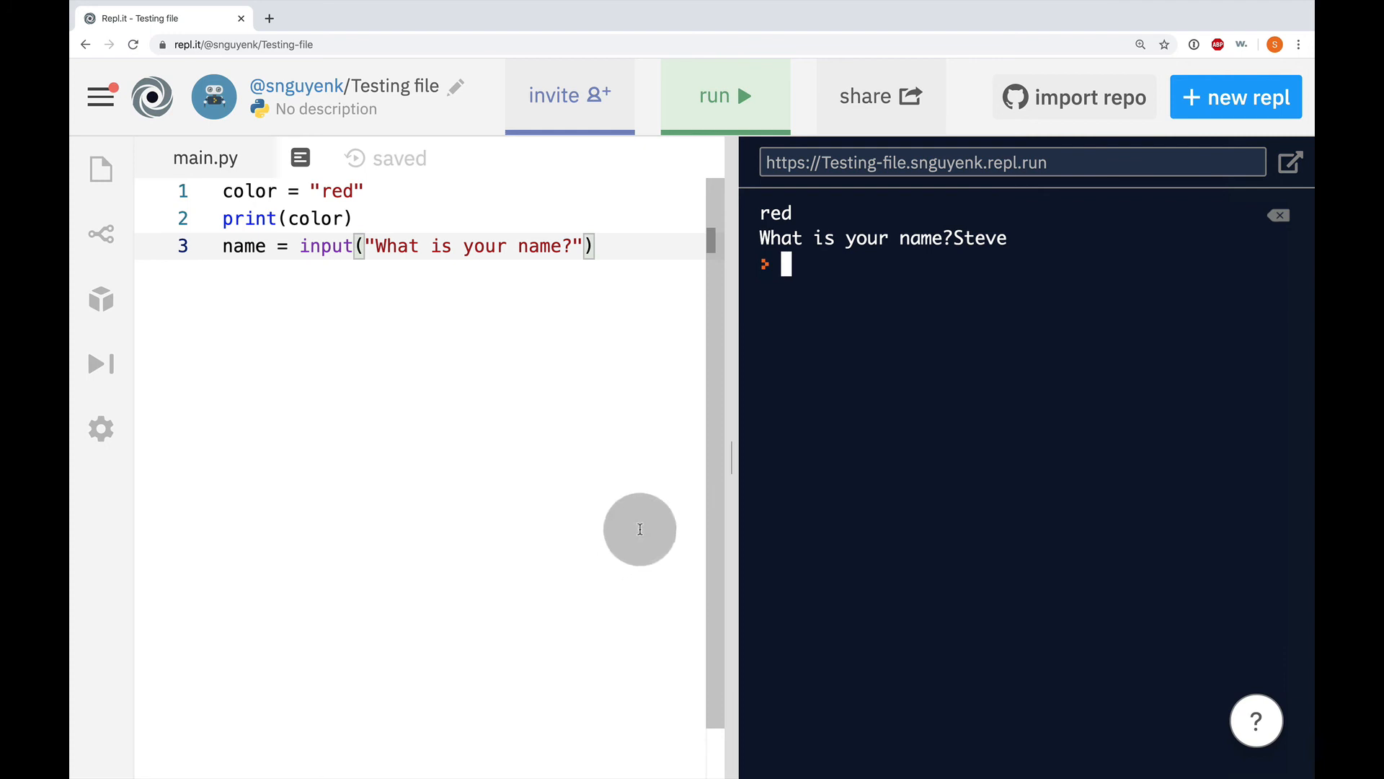
{"action": "mouse_move", "coordinate": [659, 248]}
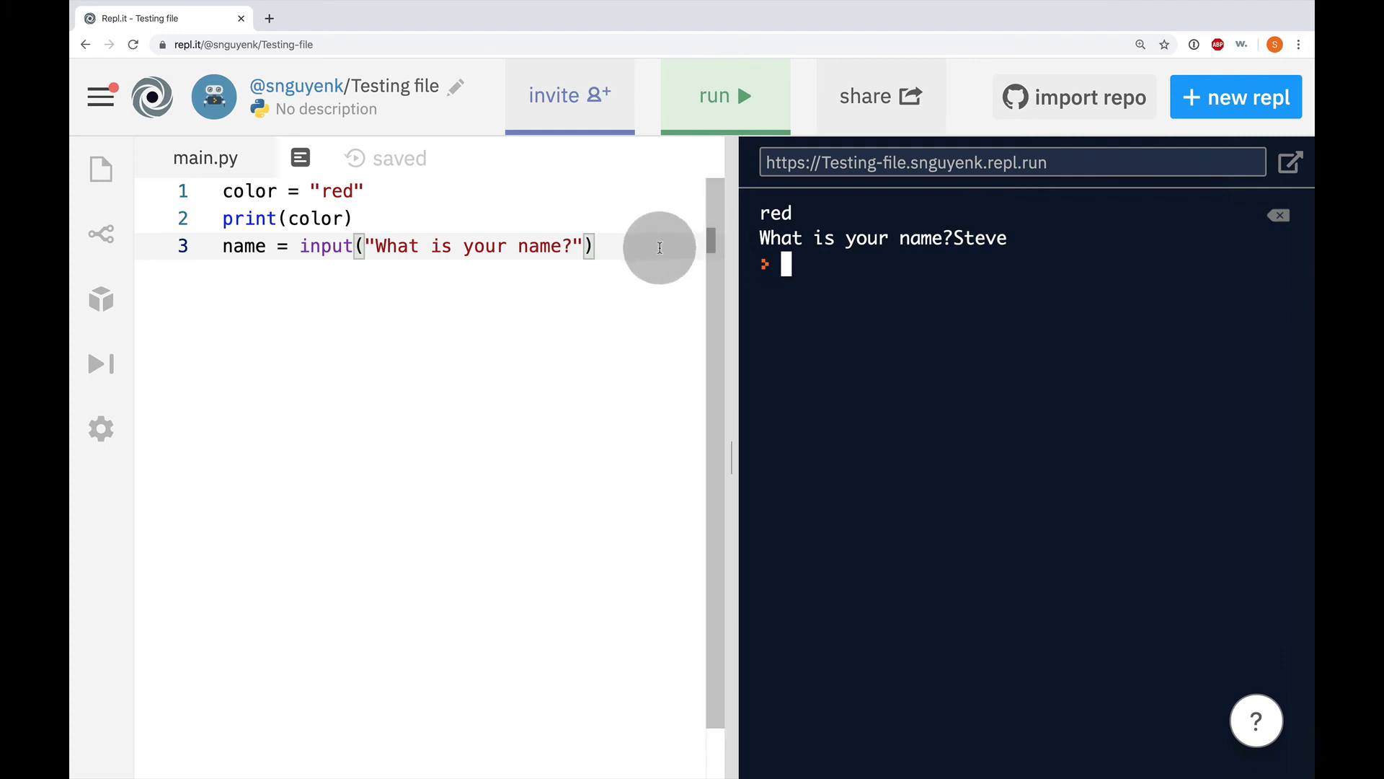
{"action": "mouse_move", "coordinate": [625, 242]}
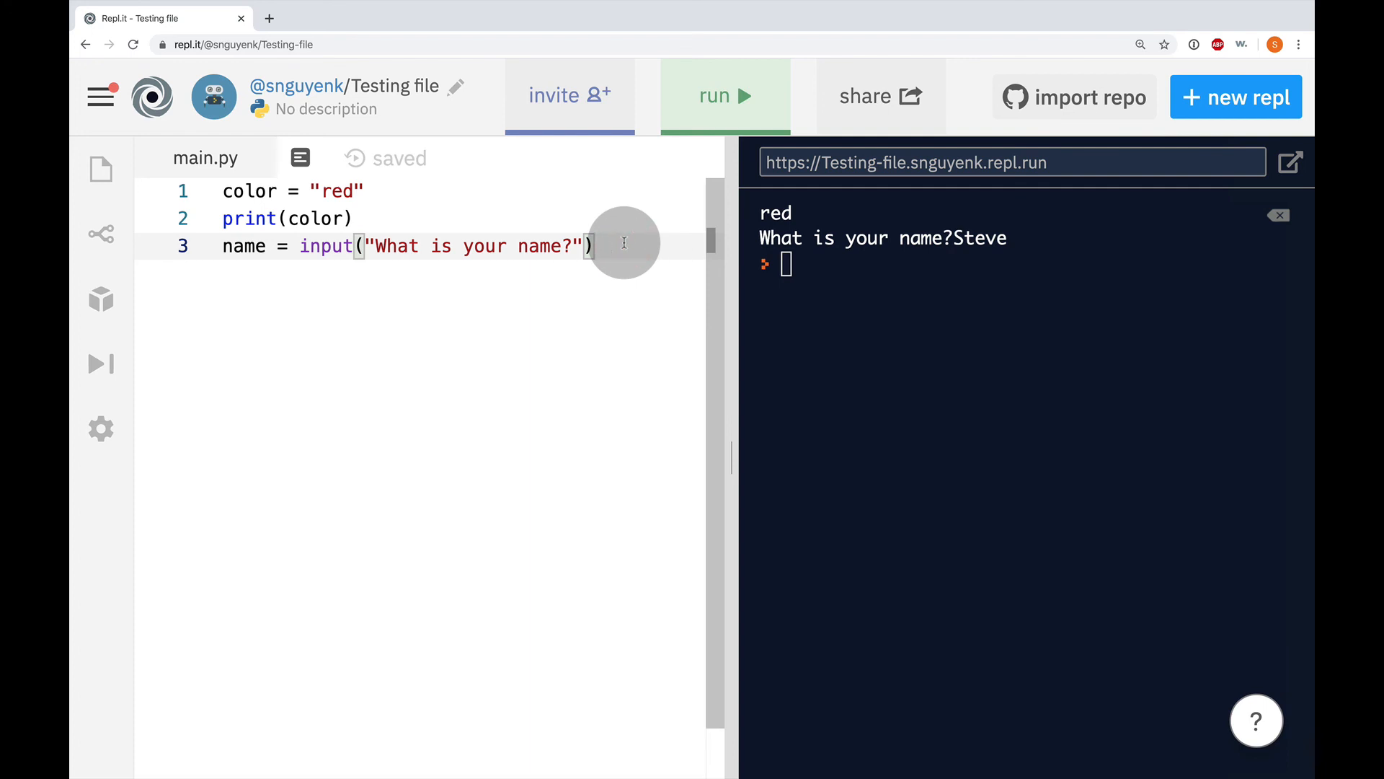
Start line 4 with print(n to echo the stored name.
{"action": "key", "text": "Return"}
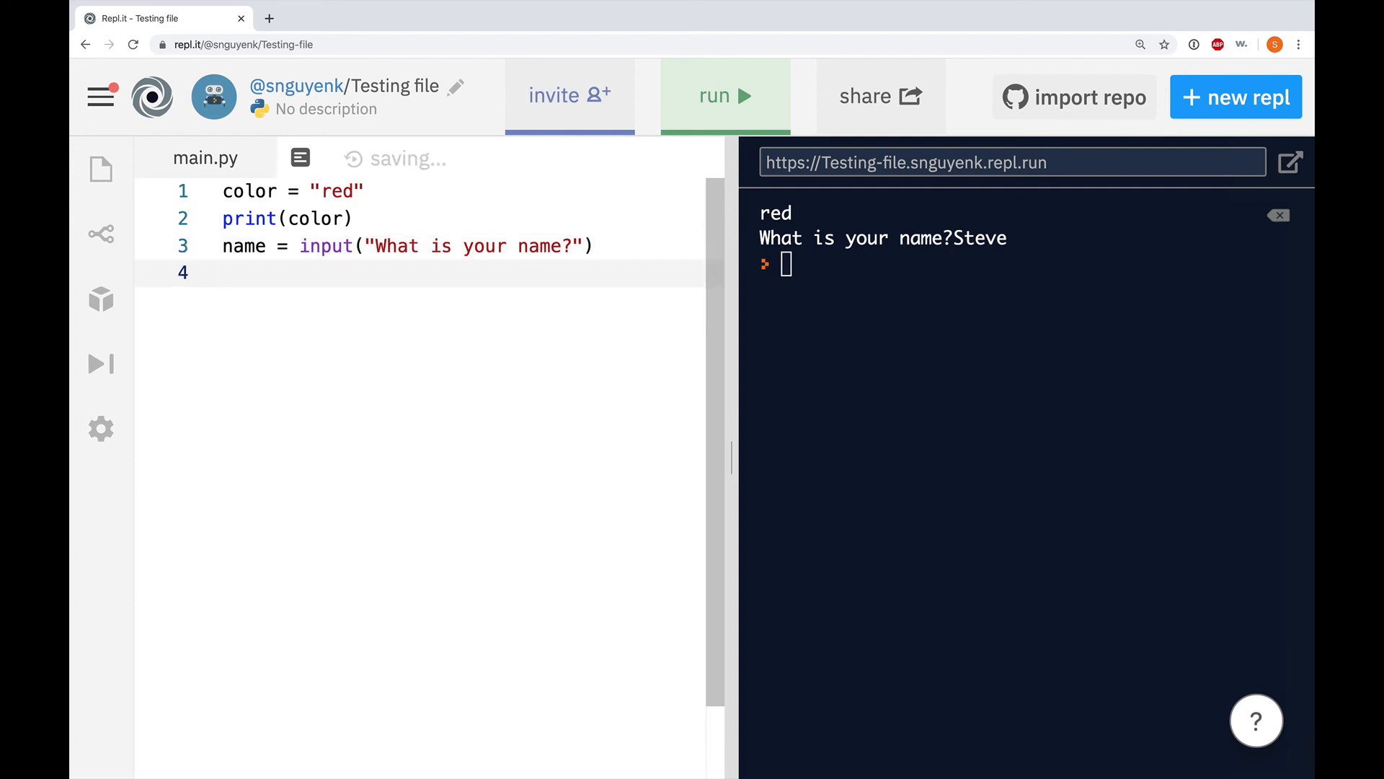
{"action": "type", "text": "print(n"}
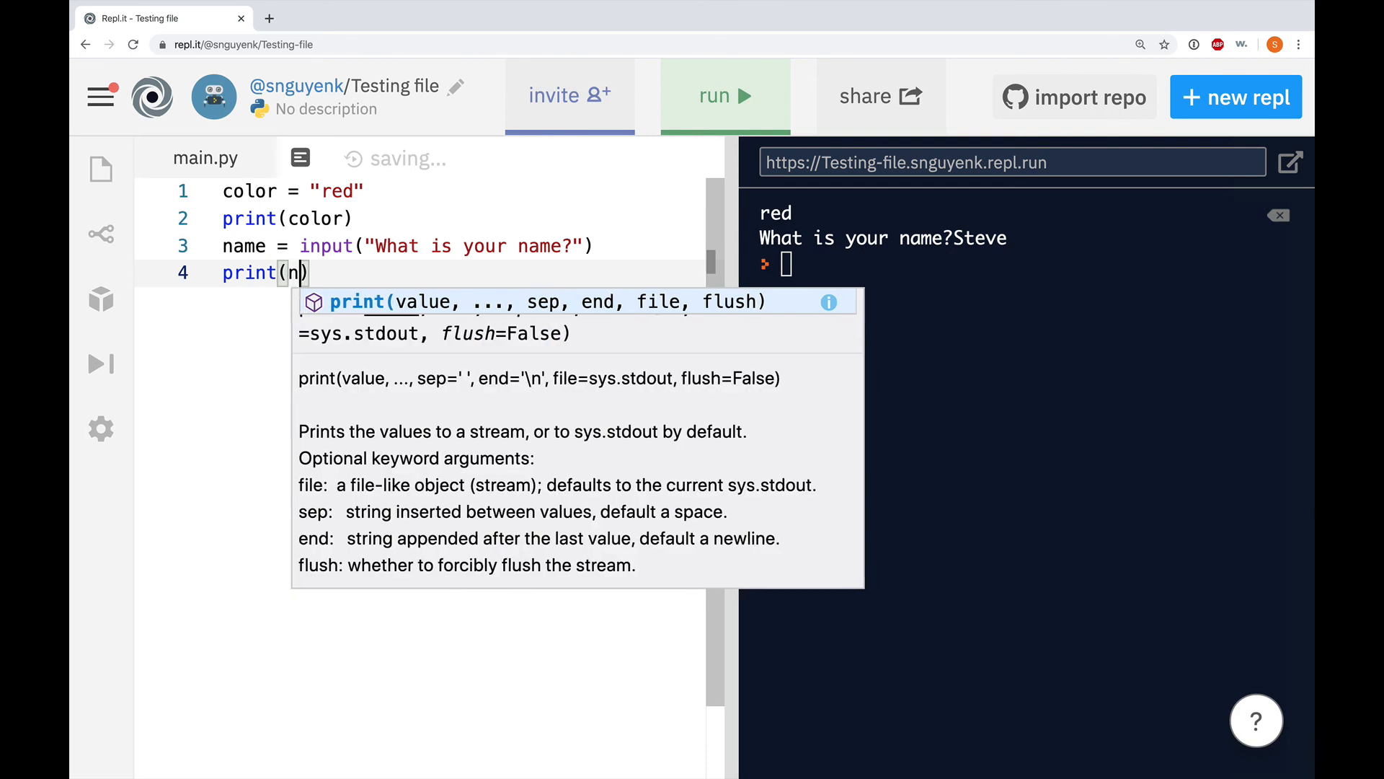
Finish print(name), run the script and answer Mary so it is echoed back.
{"action": "type", "text": "ame"}
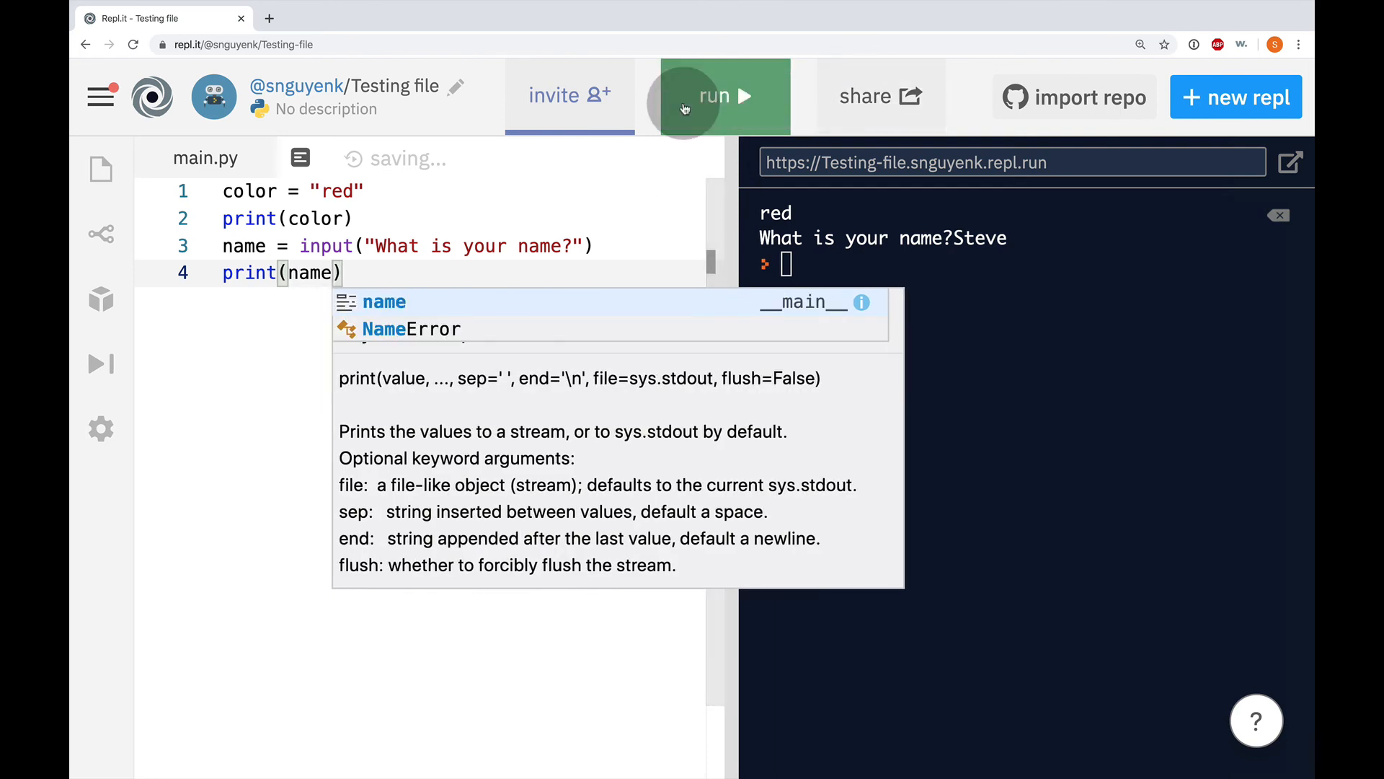
{"action": "left_click", "coordinate": [724, 96]}
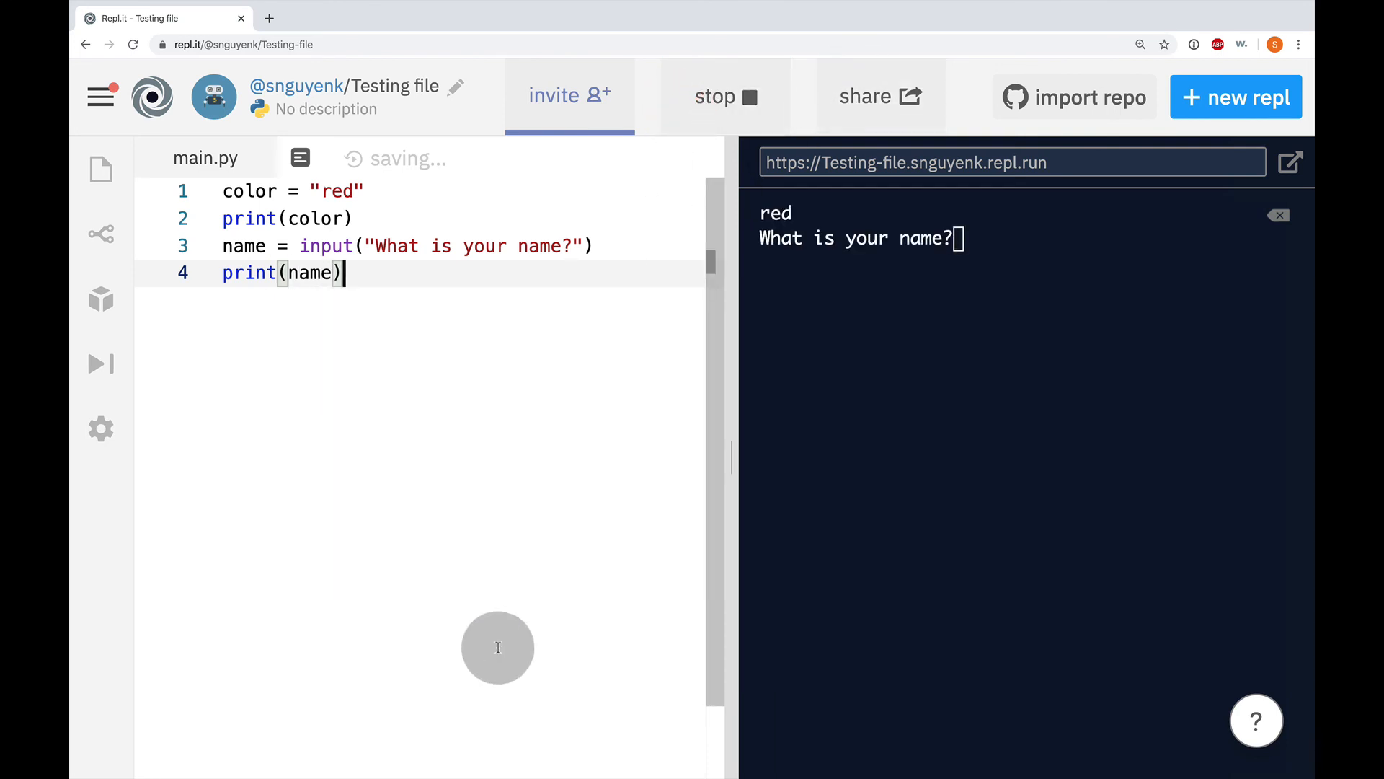
{"action": "left_click", "coordinate": [963, 237]}
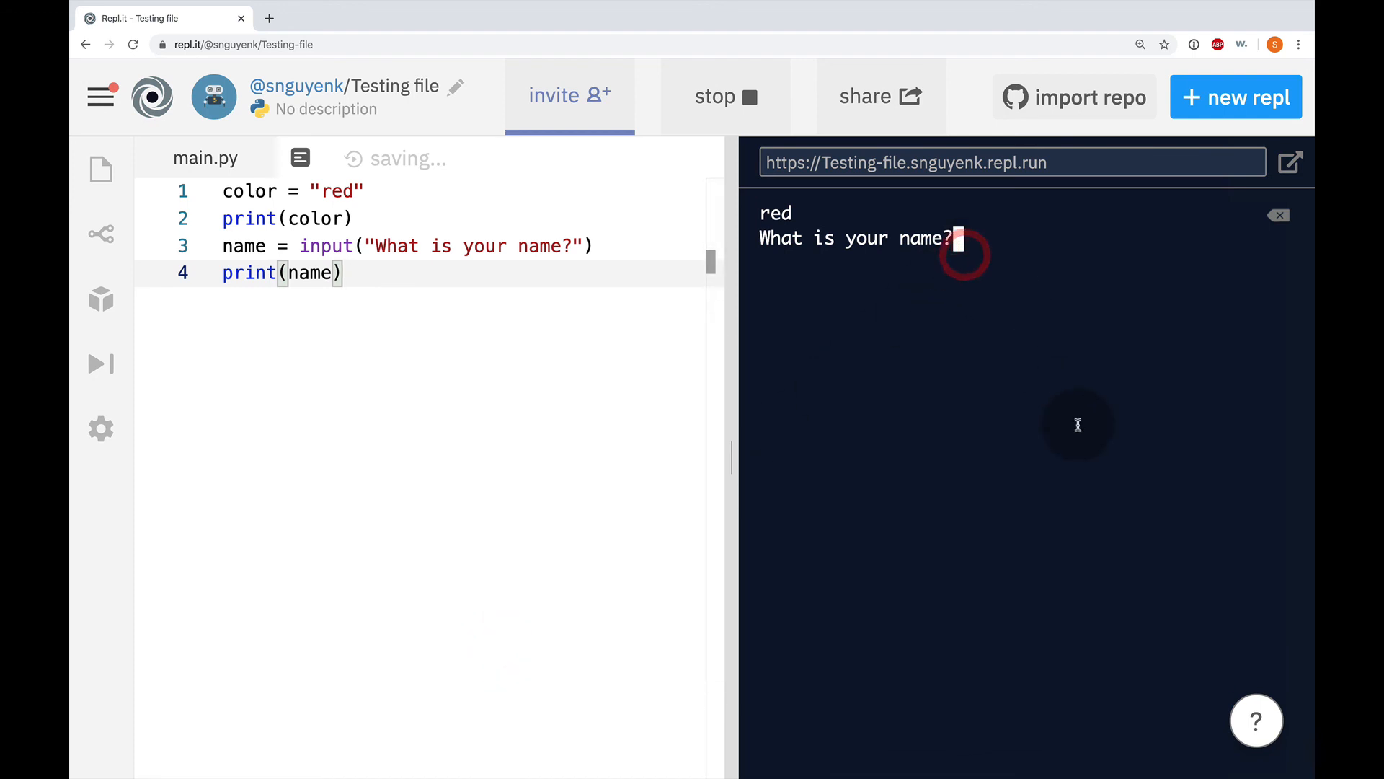
{"action": "type", "text": "Mary"}
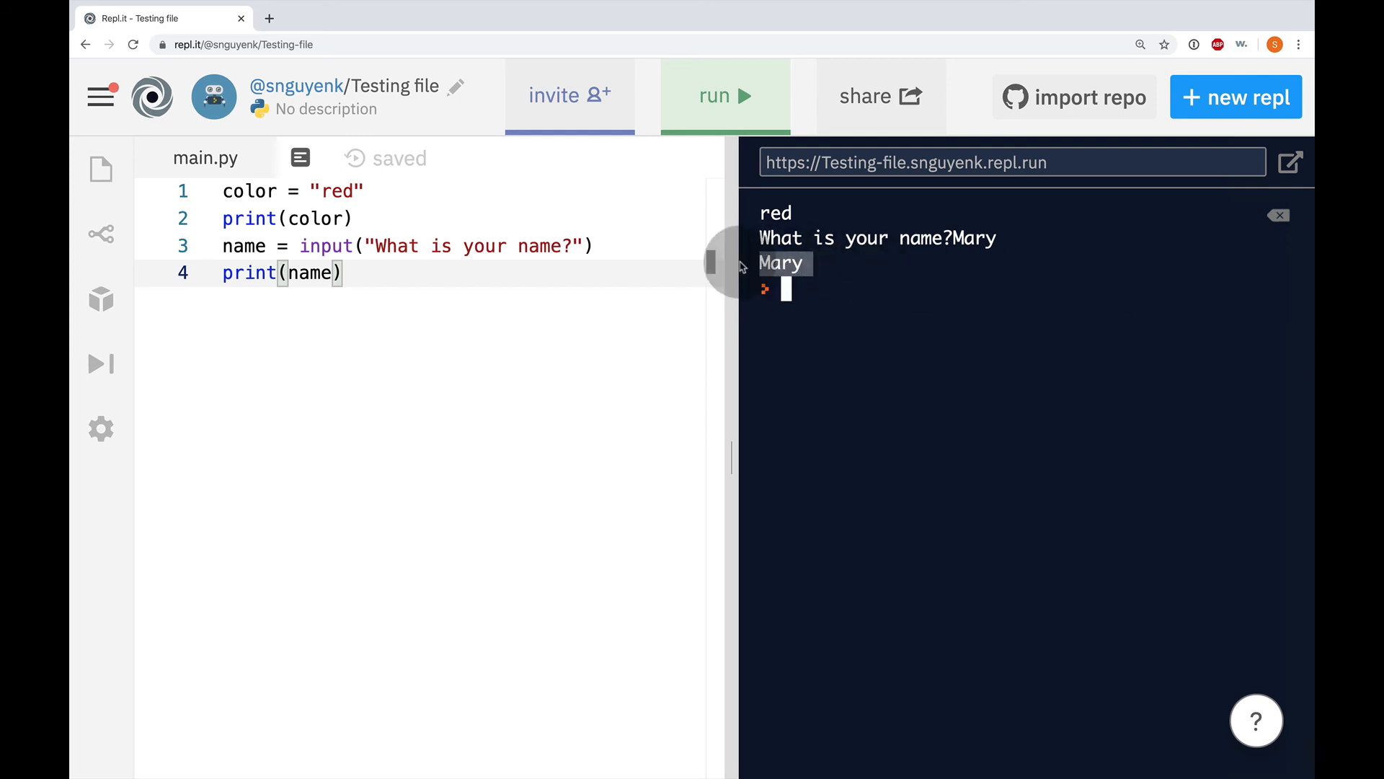
{"action": "mouse_move", "coordinate": [869, 263]}
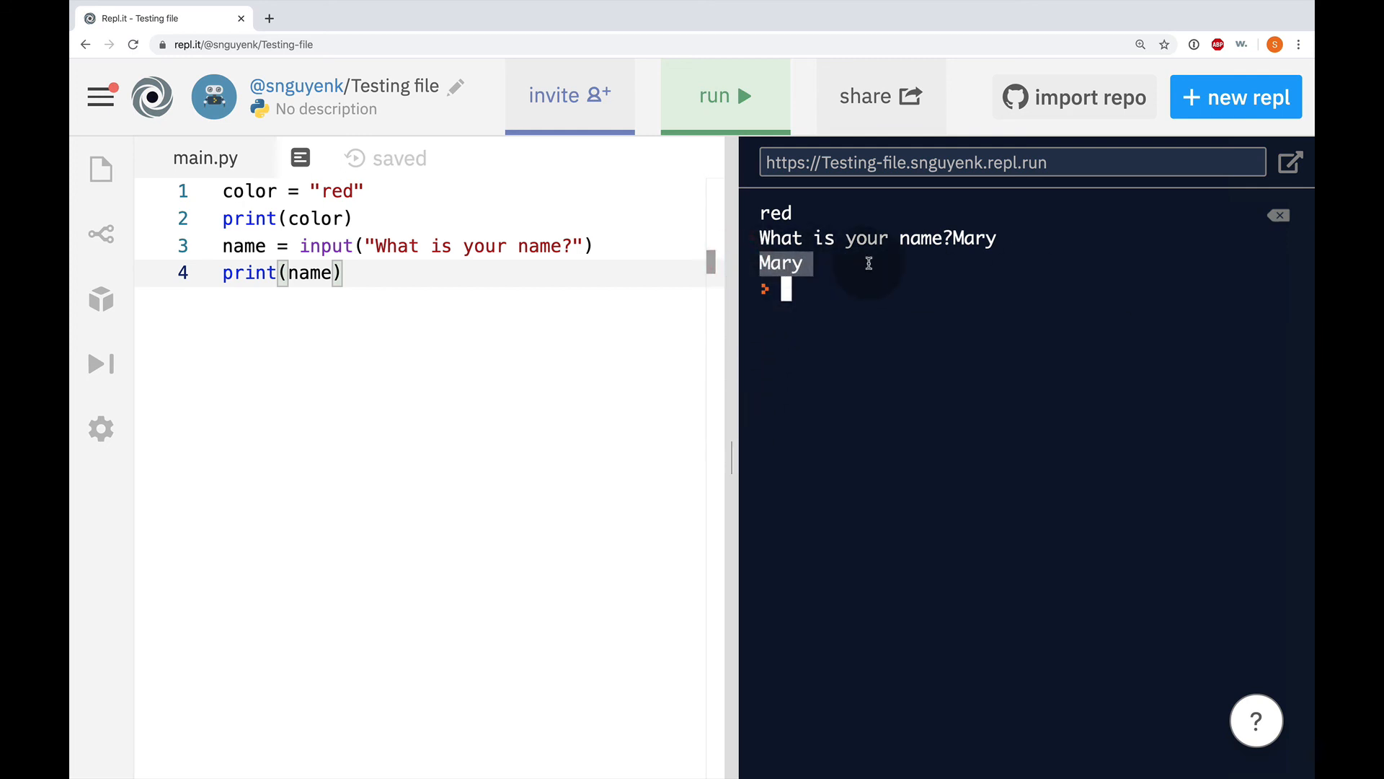
{"action": "mouse_move", "coordinate": [979, 251]}
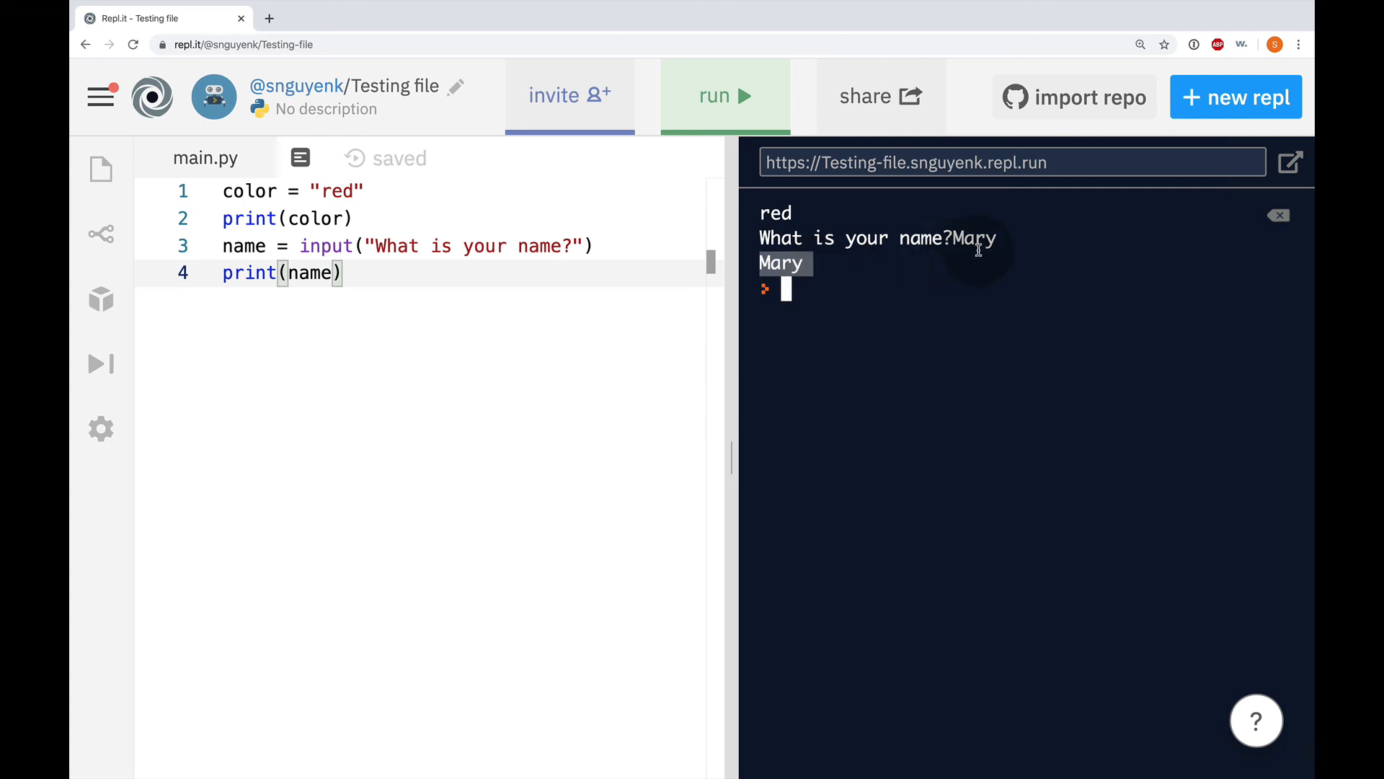
Rerun answering Marie and Sam, each echoed back, then start another run.
{"action": "left_click", "coordinate": [724, 96]}
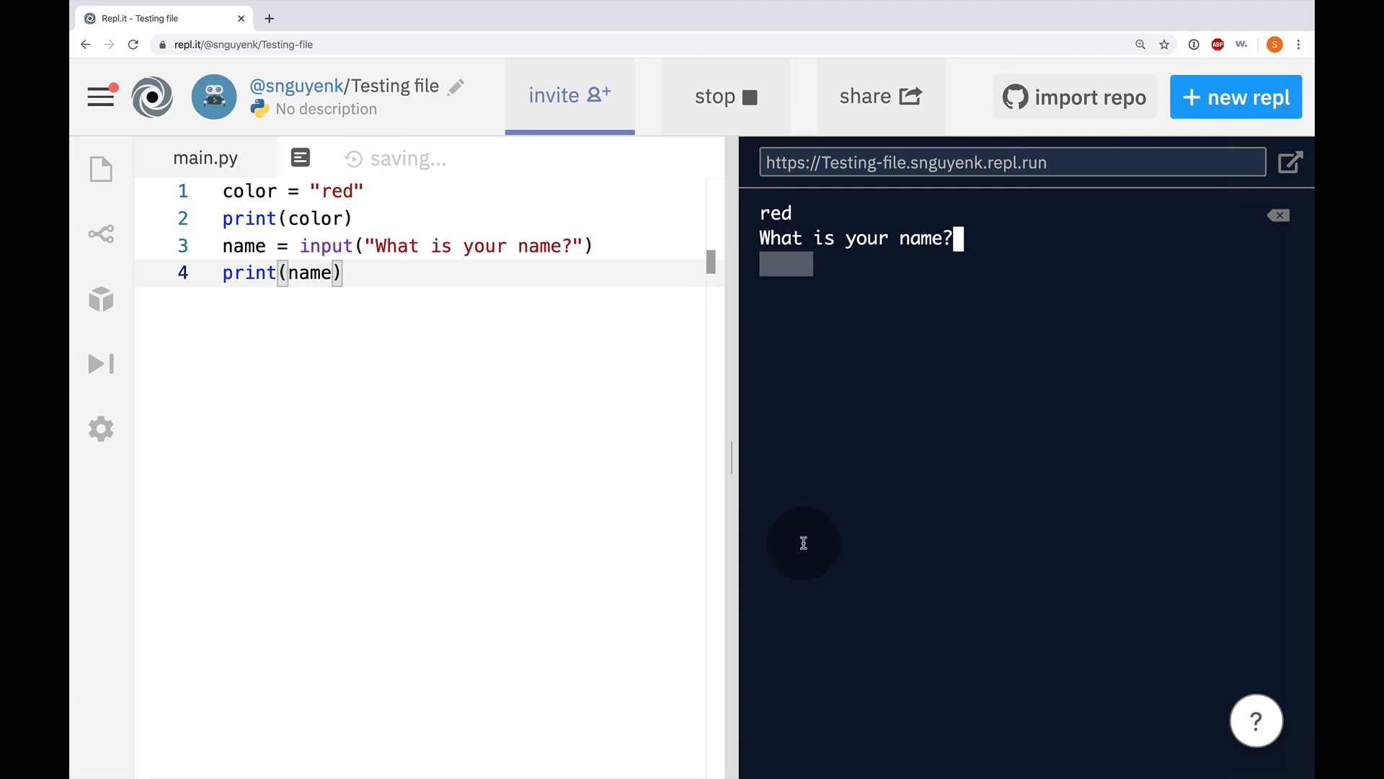
{"action": "type", "text": "Marie"}
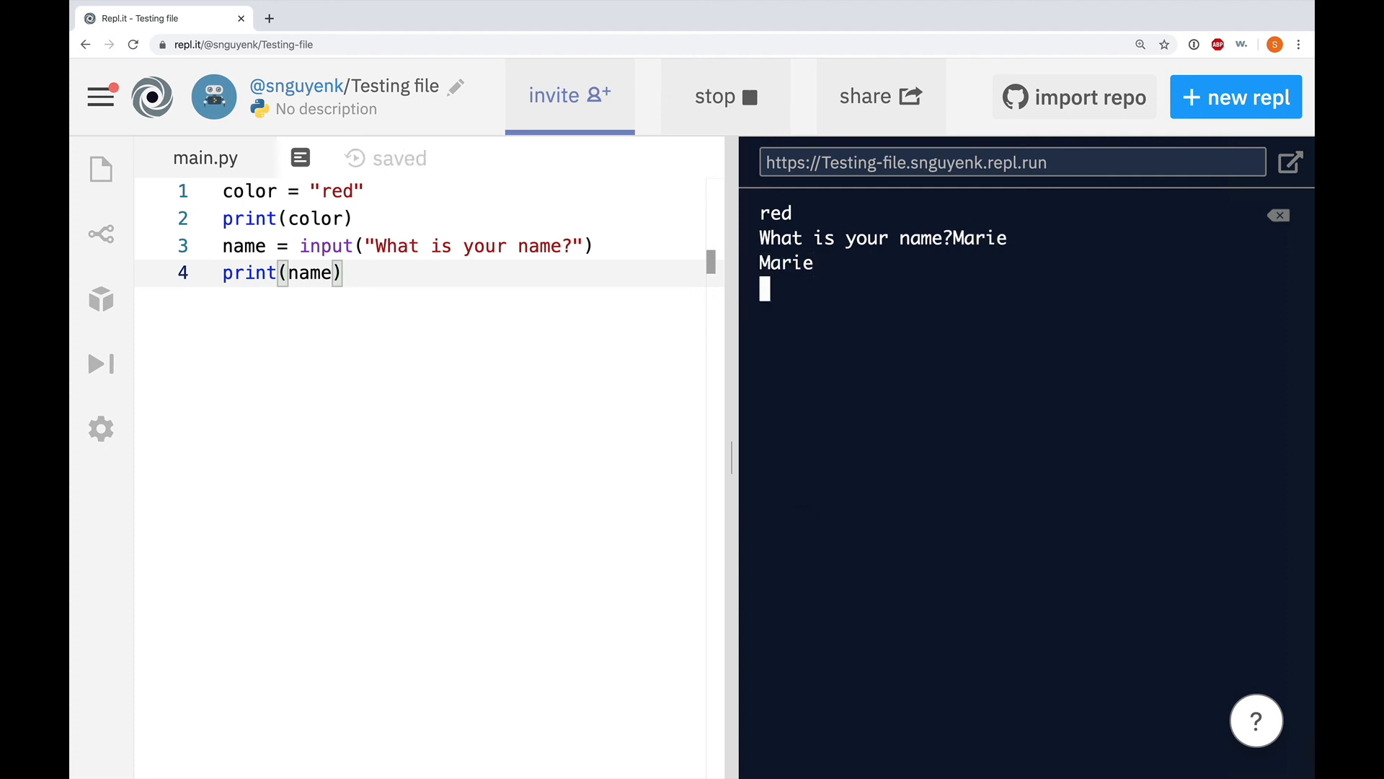
{"action": "left_click", "coordinate": [723, 95]}
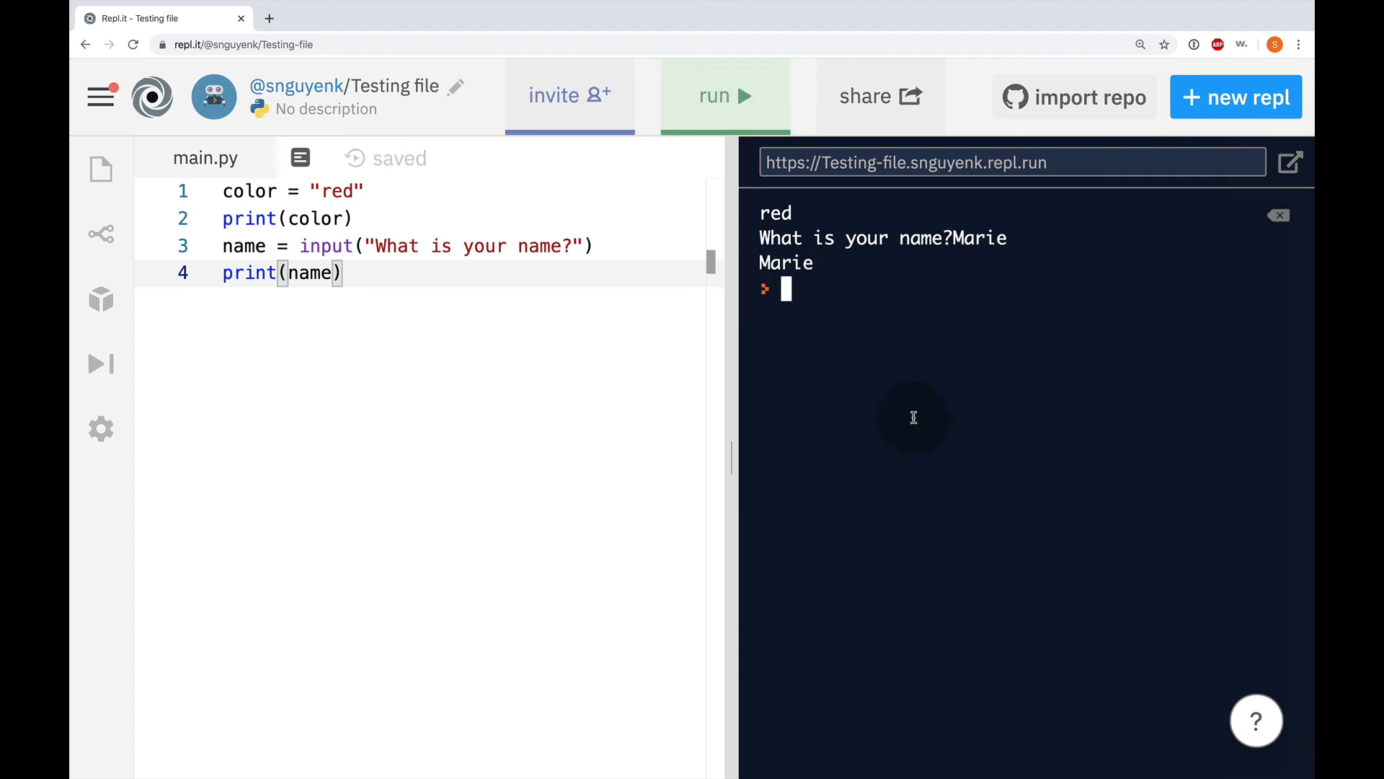
{"action": "left_click", "coordinate": [723, 96]}
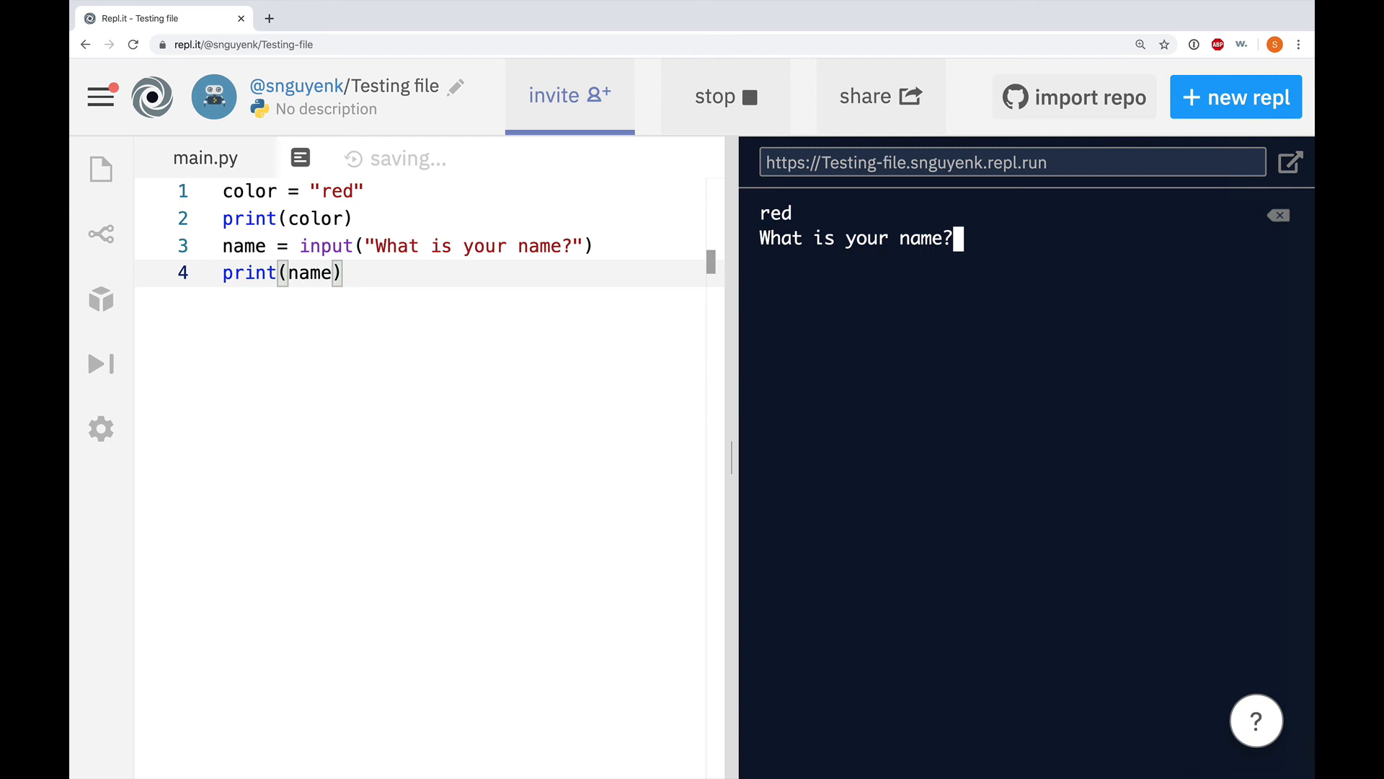
{"action": "type", "text": "Sam"}
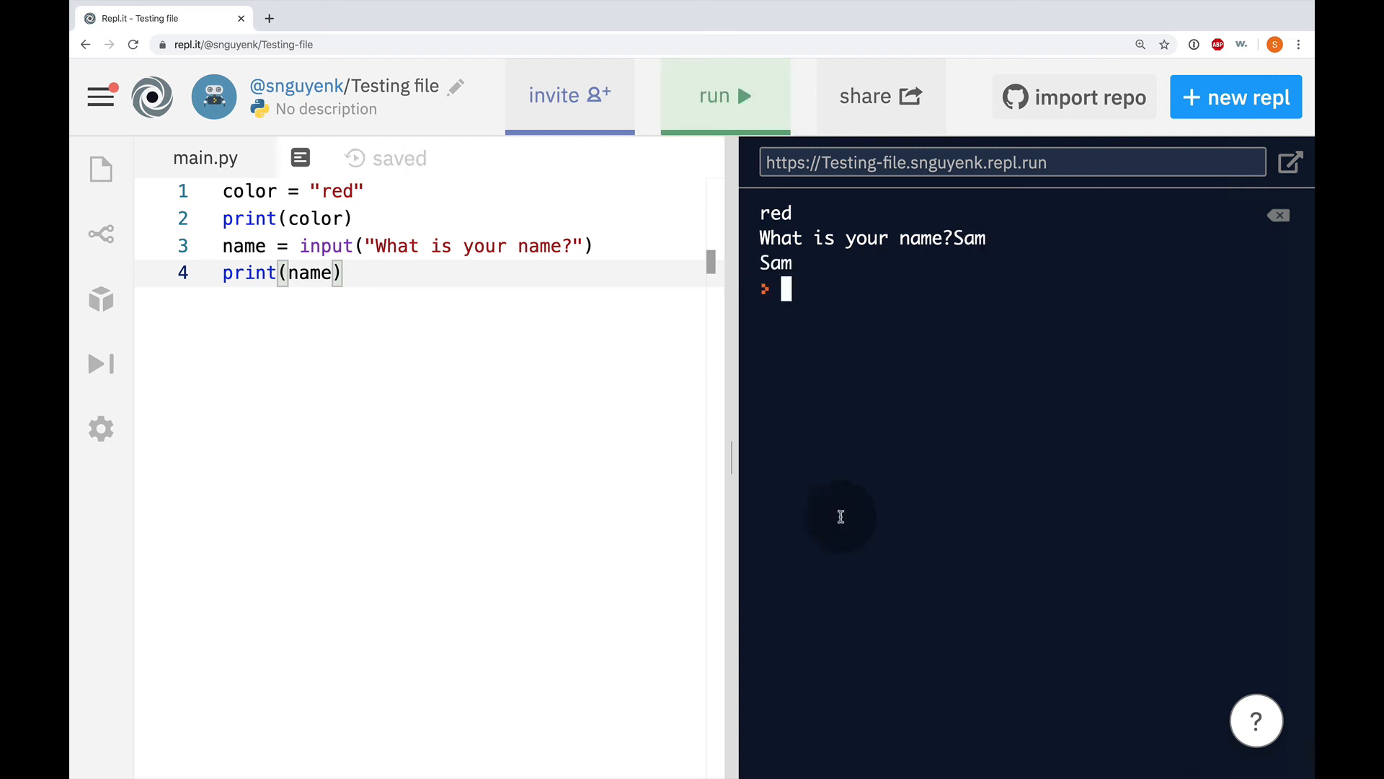
{"action": "left_click", "coordinate": [723, 96]}
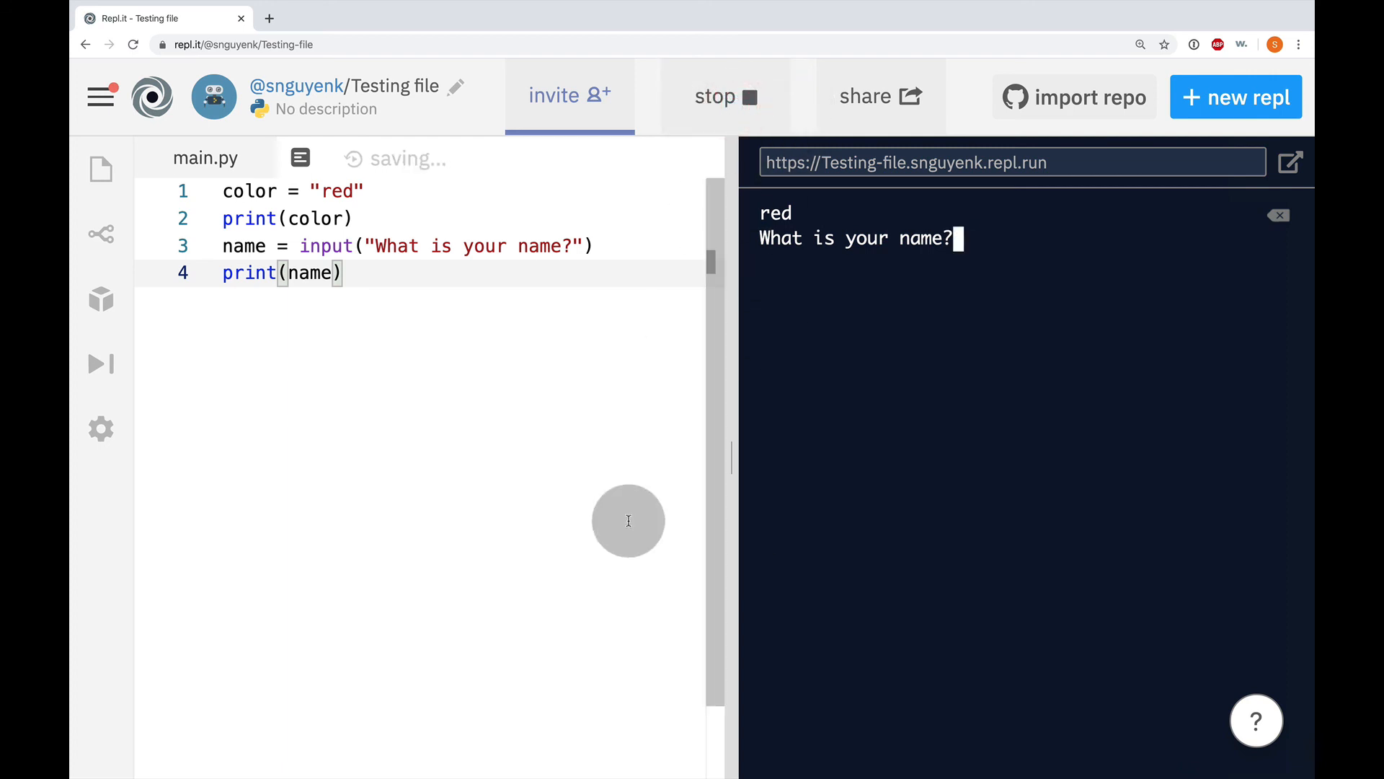